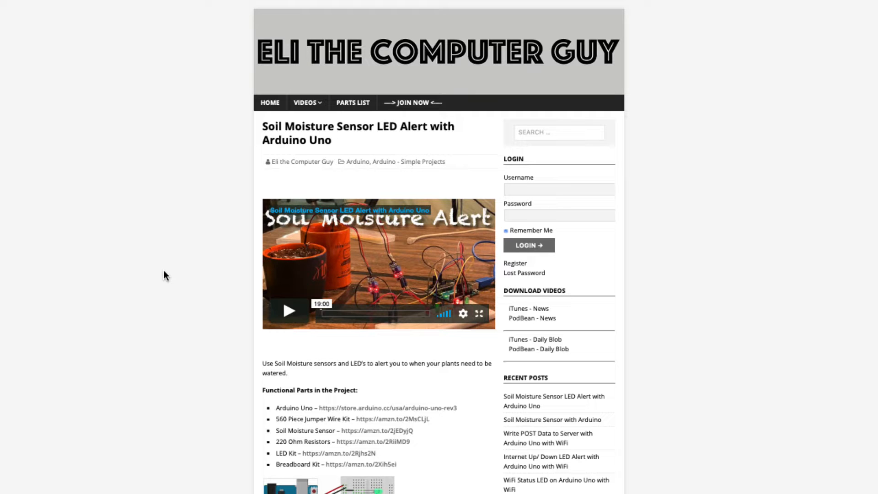
Highlight the Wire.h include and the Wire.begin() call in the scanner sketch.
{"action": "scroll", "scroll_direction": "down", "scroll_amount": 3}
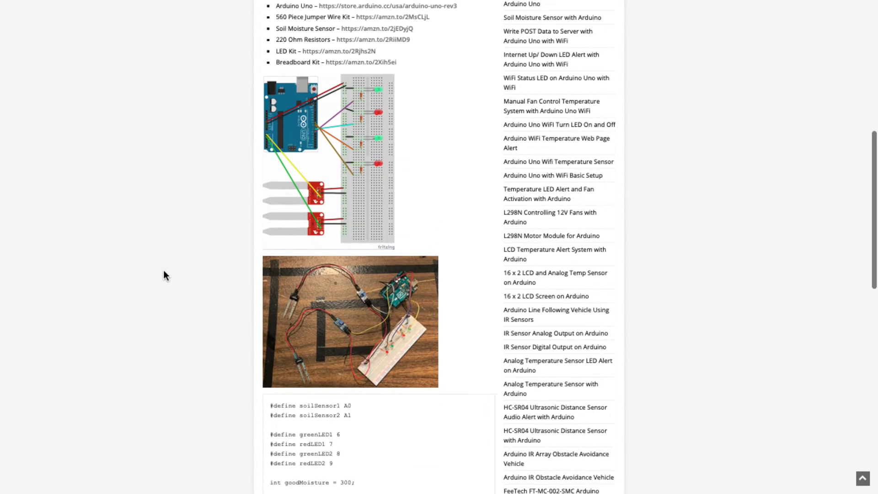
{"action": "scroll", "scroll_direction": "down", "scroll_amount": 3}
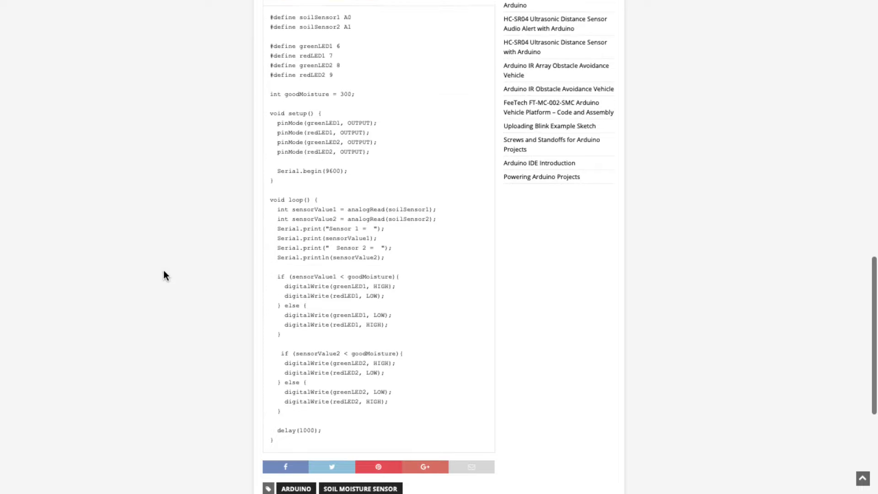
{"action": "scroll", "scroll_direction": "up", "scroll_amount": 3}
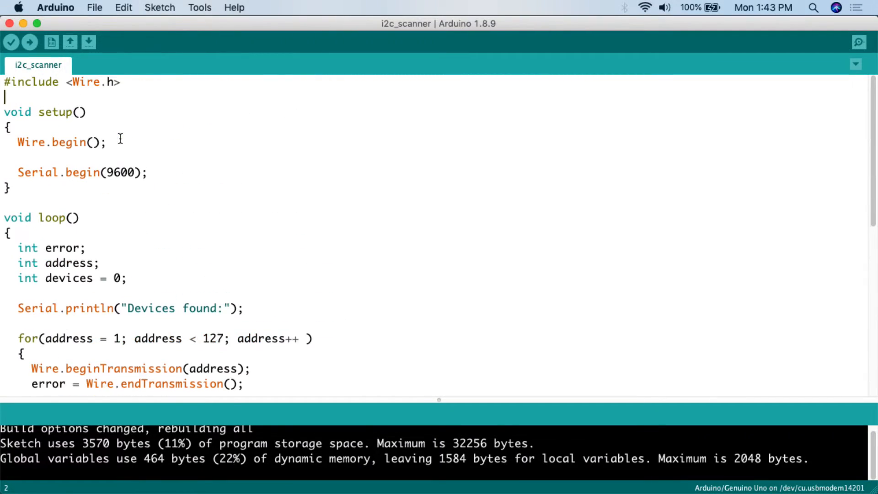
{"action": "double_click", "coordinate": [87, 82]}
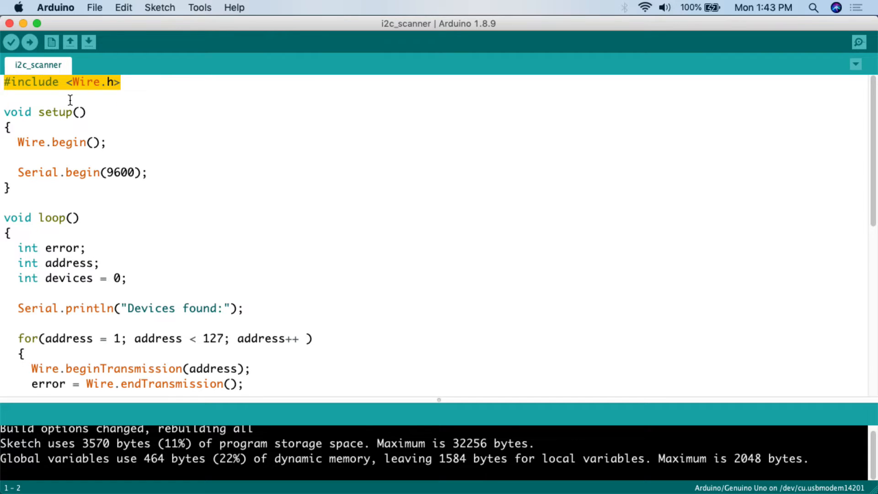
{"action": "left_click", "coordinate": [7, 112]}
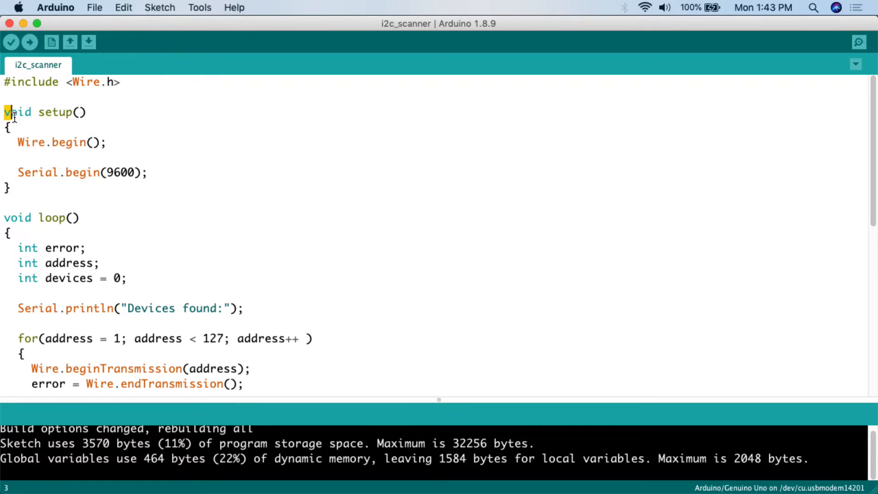
{"action": "left_click", "coordinate": [79, 142]}
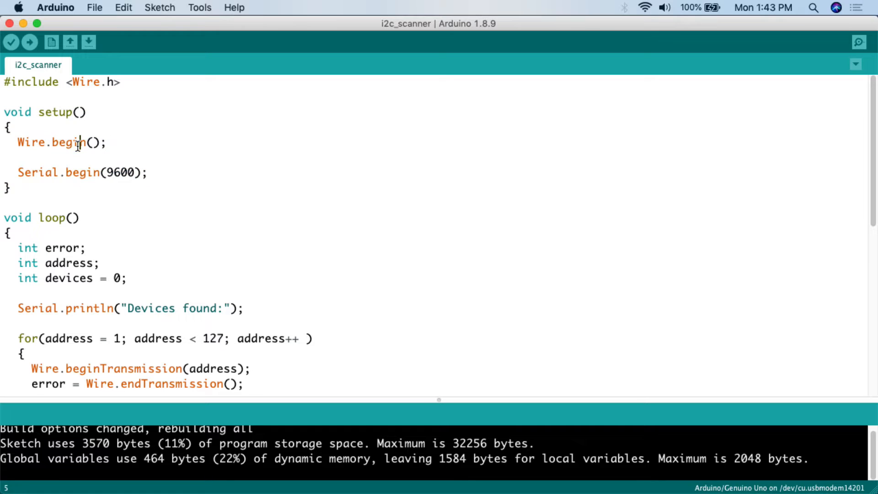
{"action": "double_click", "coordinate": [62, 142]}
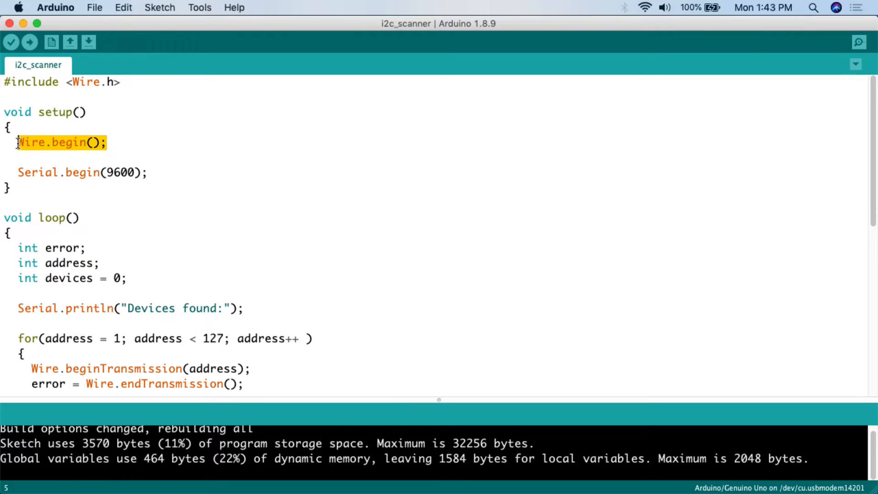
{"action": "mouse_move", "coordinate": [82, 150]}
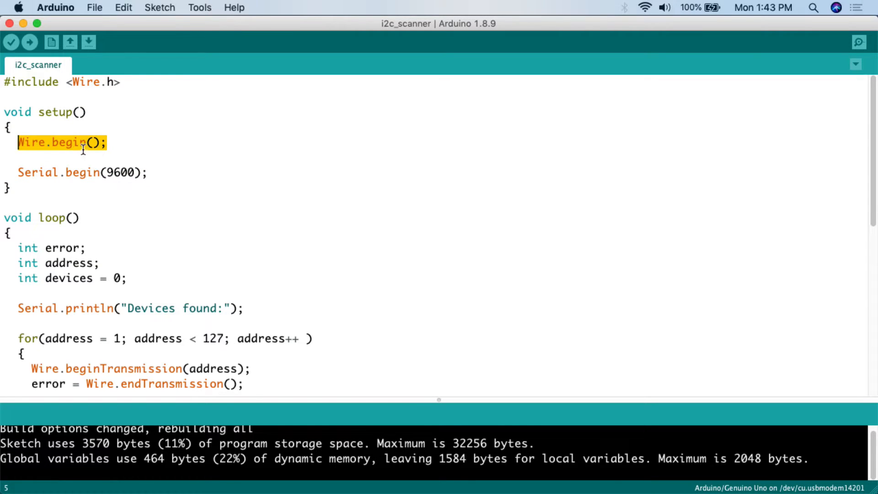
{"action": "left_click", "coordinate": [90, 142]}
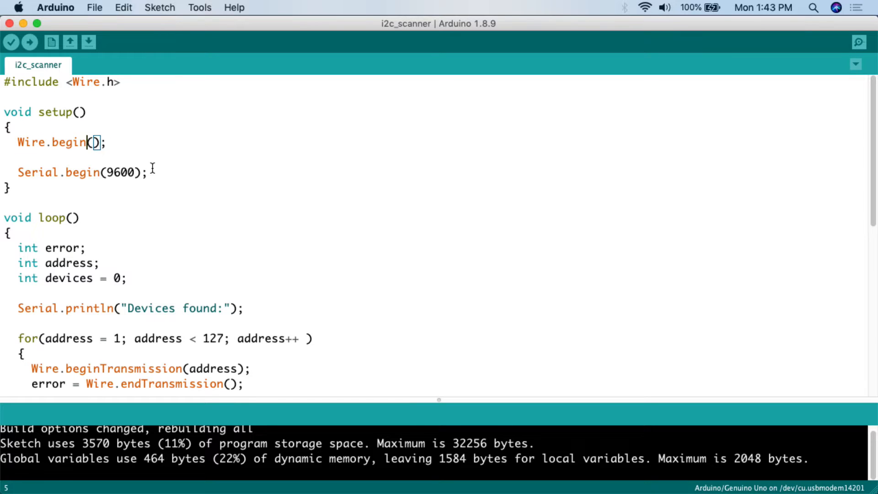
Highlight Serial.begin(9600) and the rest of the setup body.
{"action": "triple_click", "coordinate": [75, 172]}
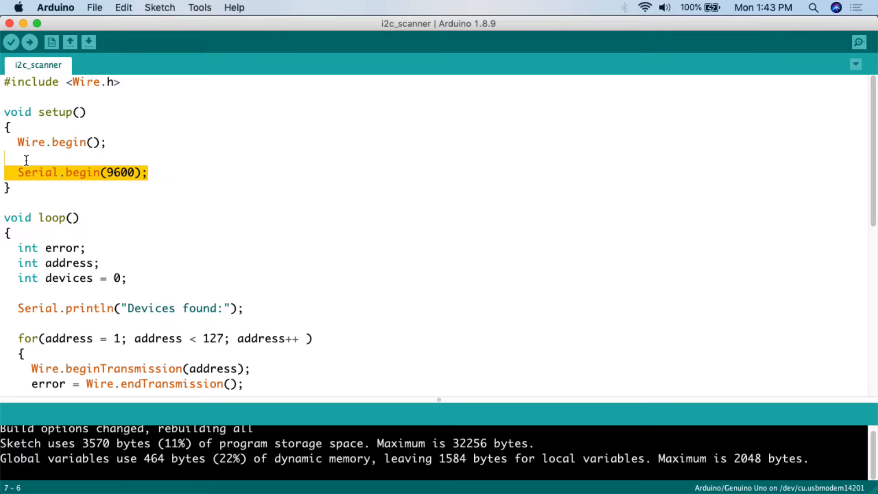
{"action": "mouse_move", "coordinate": [90, 195]}
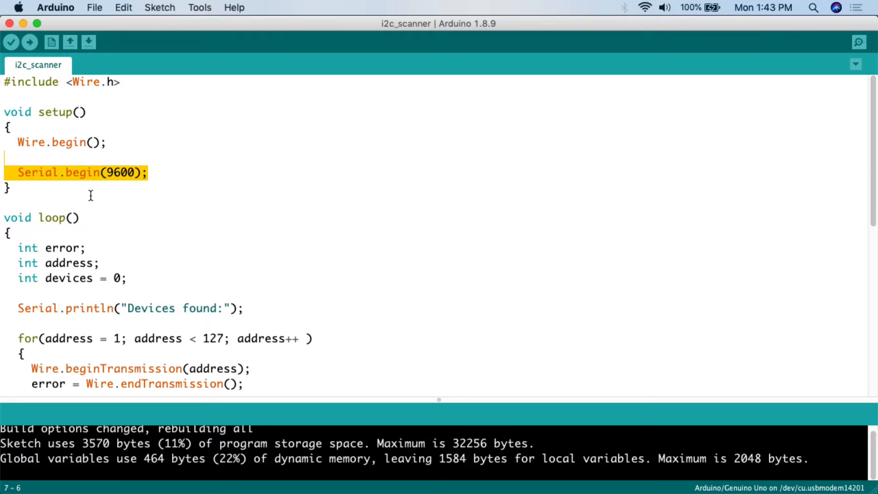
{"action": "key", "text": "Shift+Up"}
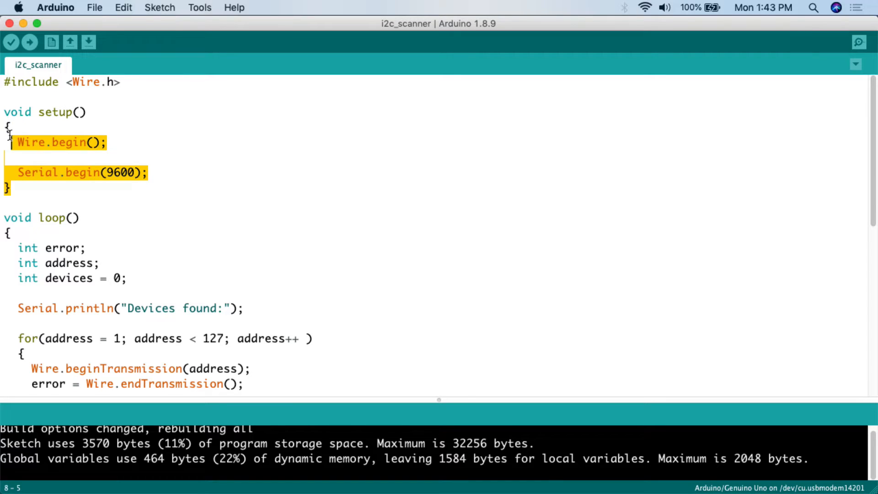
{"action": "left_click", "coordinate": [78, 172]}
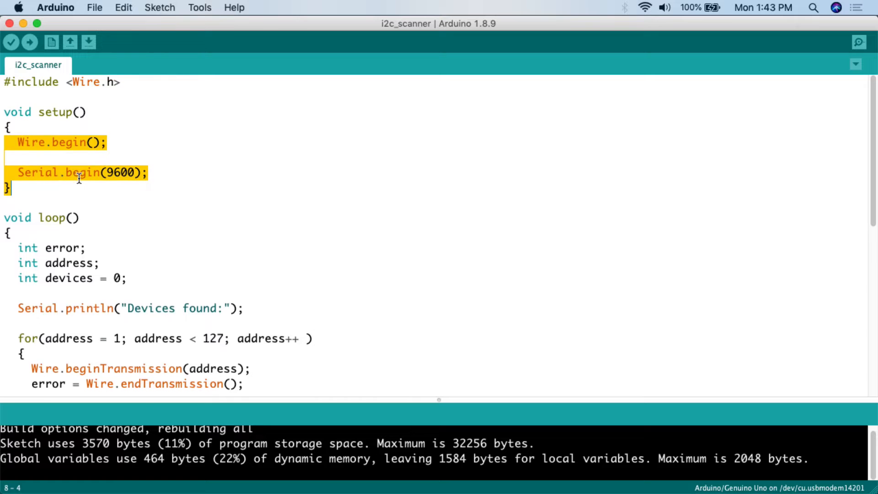
{"action": "scroll", "scroll_direction": "down", "scroll_amount": 3}
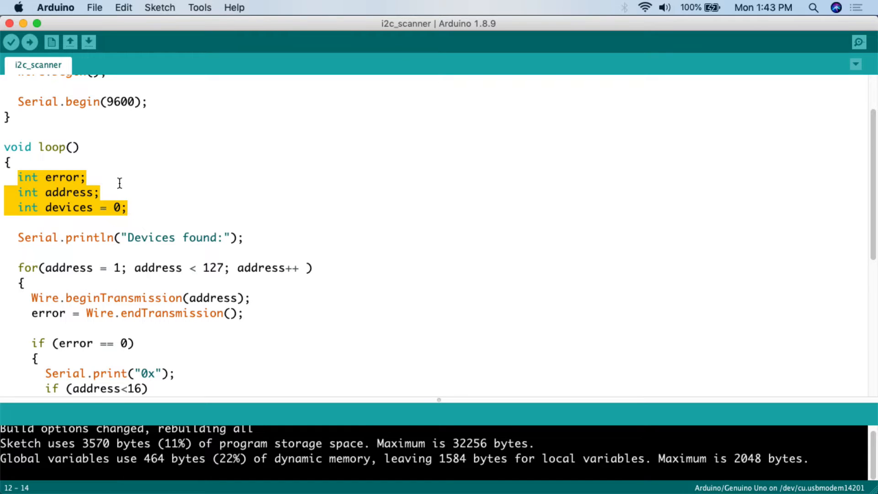
{"action": "left_click", "coordinate": [52, 177]}
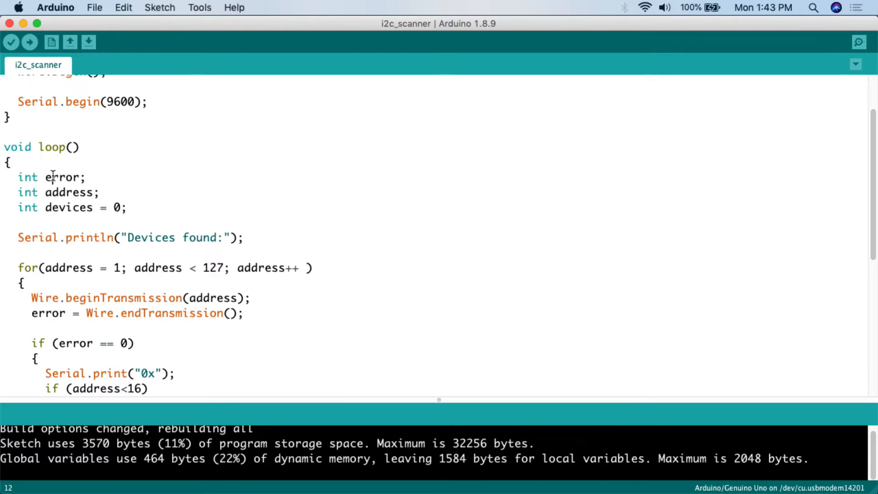
Highlight the error and address variables, the 127 limit, and the devices starting value 0.
{"action": "double_click", "coordinate": [63, 177]}
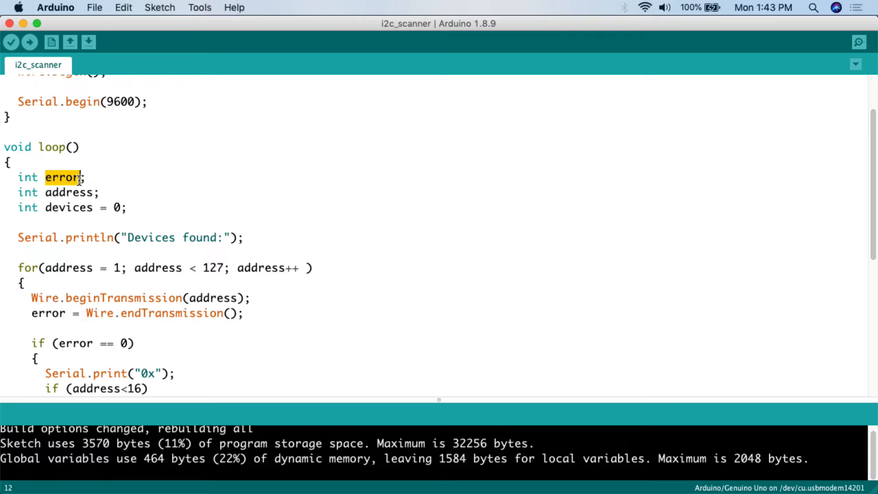
{"action": "mouse_move", "coordinate": [72, 192]}
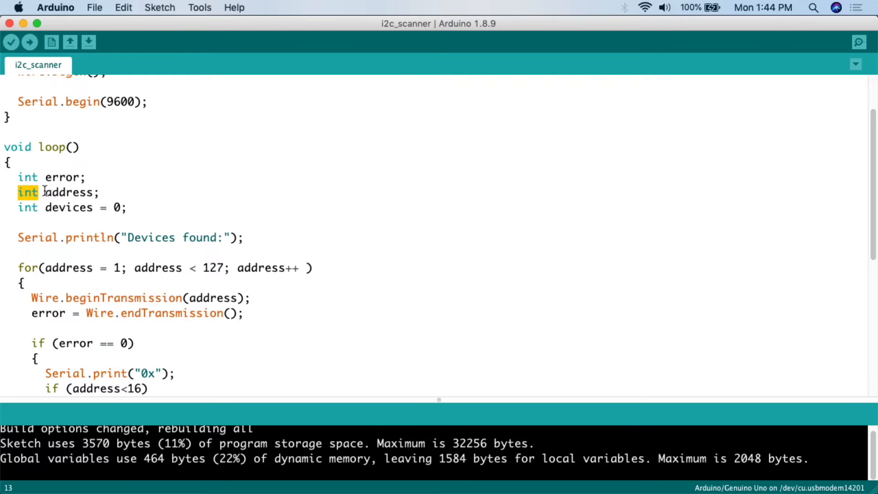
{"action": "double_click", "coordinate": [69, 192]}
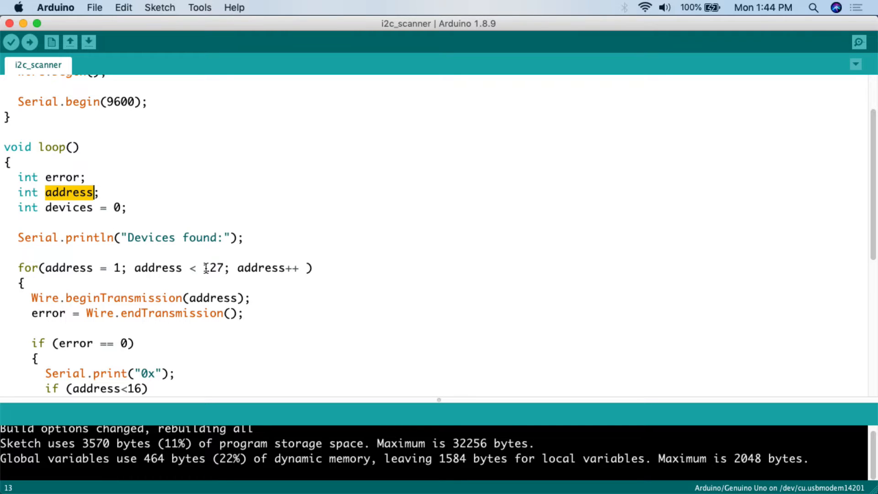
{"action": "double_click", "coordinate": [212, 267]}
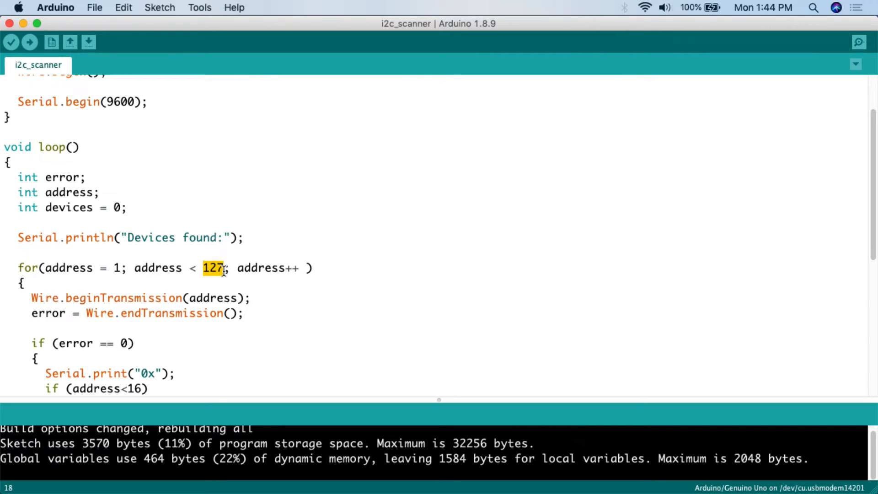
{"action": "left_click", "coordinate": [83, 193]}
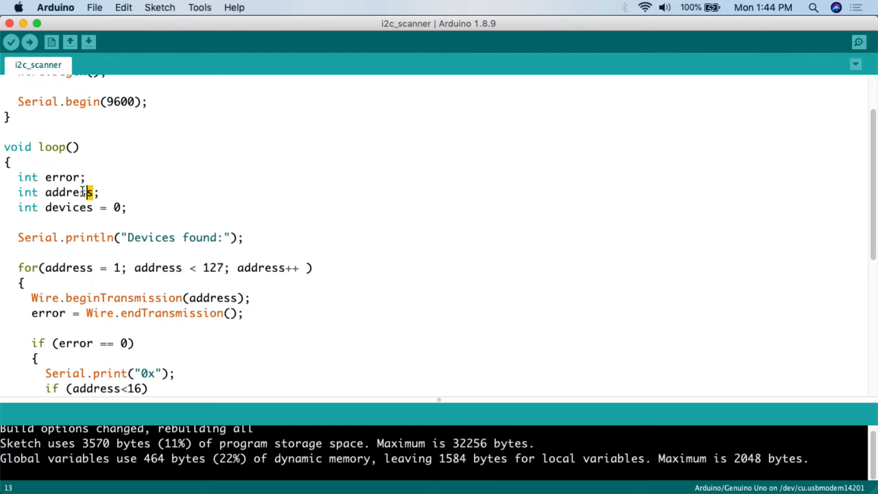
{"action": "left_click", "coordinate": [22, 207]}
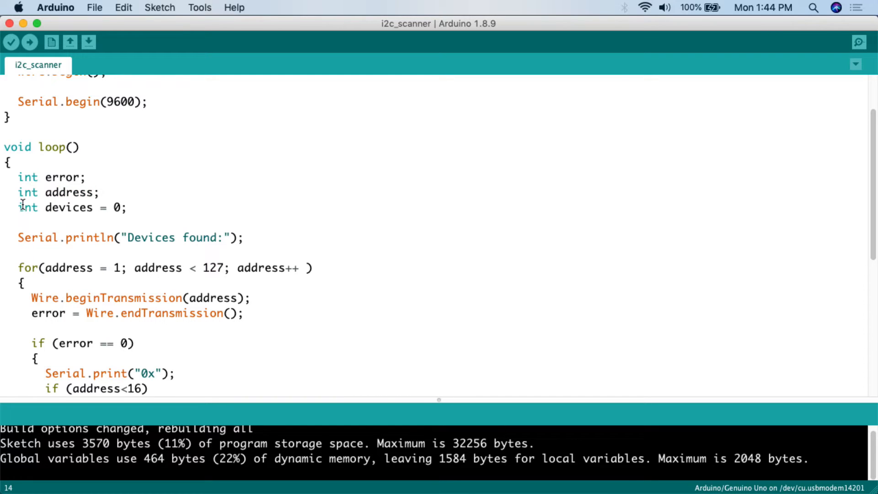
{"action": "double_click", "coordinate": [69, 207]}
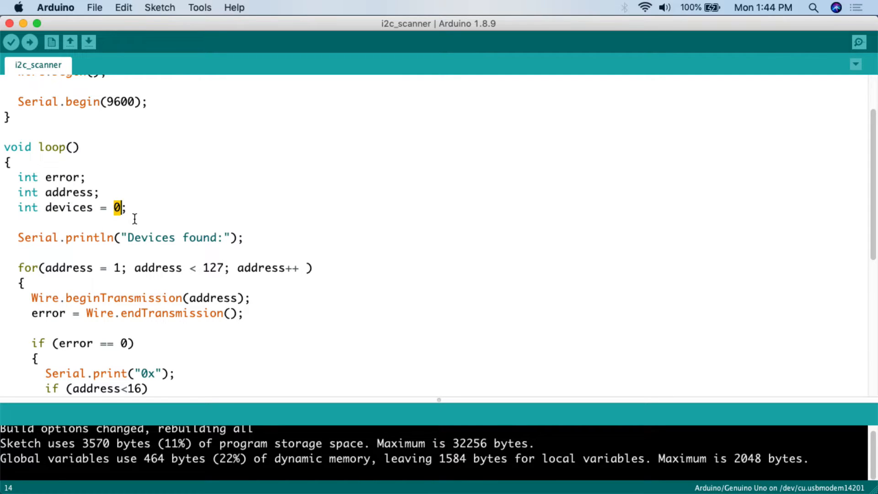
Point out the Serial 'Devices found:' message line.
{"action": "scroll", "scroll_direction": "down", "scroll_amount": 3}
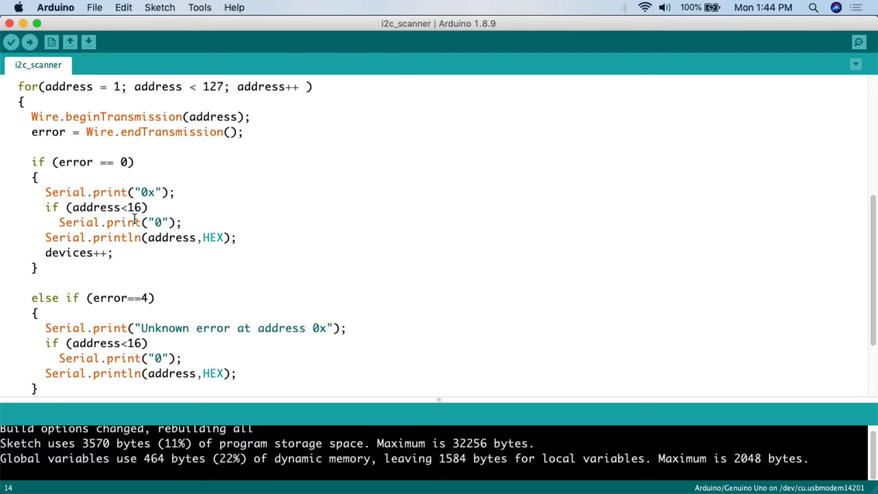
{"action": "scroll", "scroll_direction": "down", "scroll_amount": 3}
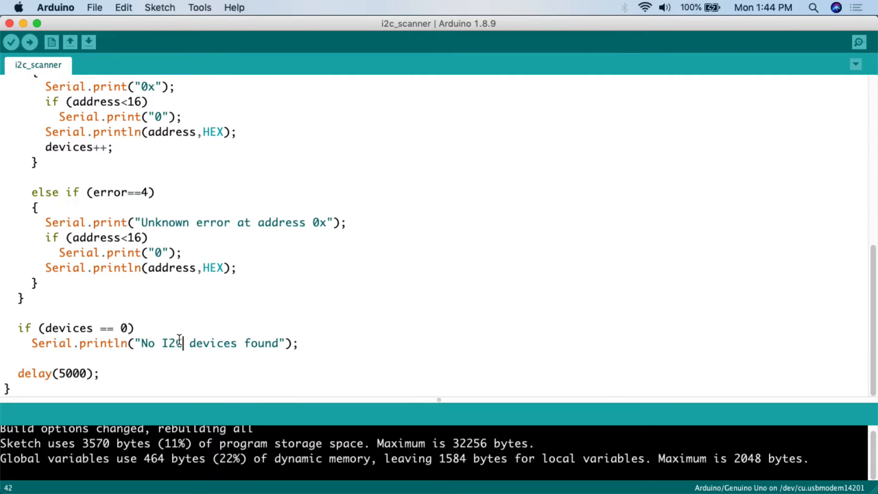
{"action": "scroll", "scroll_direction": "up", "scroll_amount": 3}
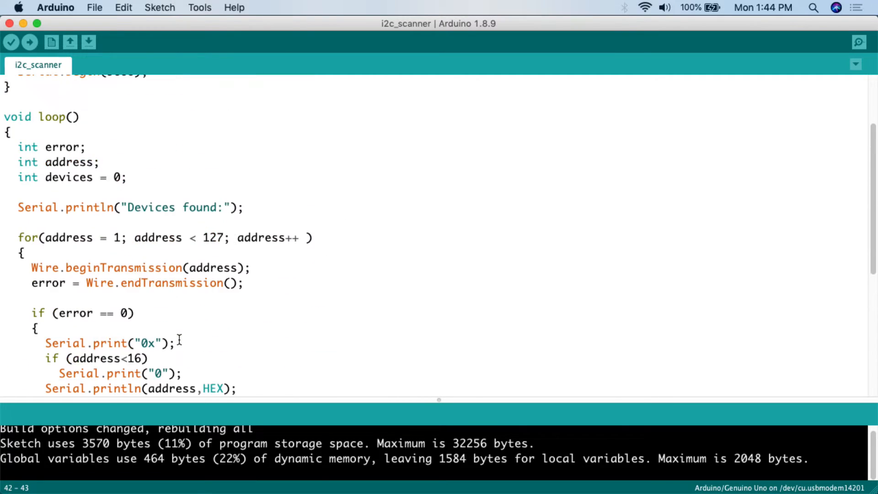
{"action": "scroll", "scroll_direction": "up", "scroll_amount": 3}
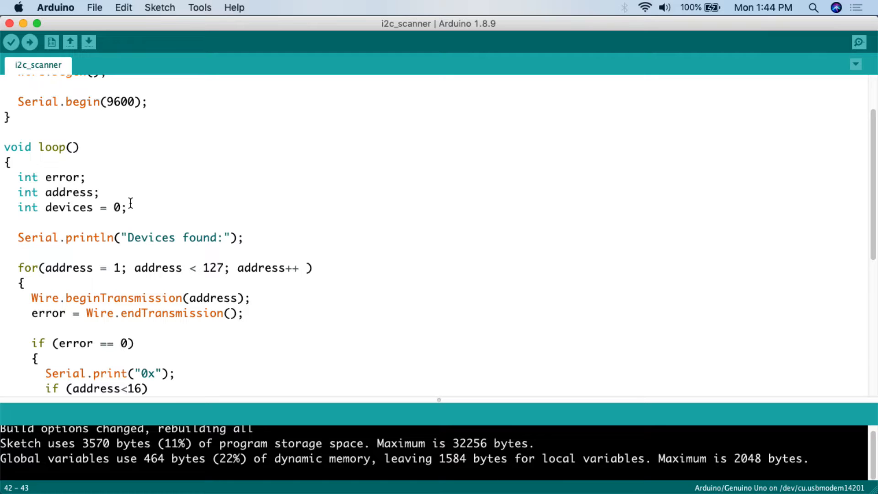
{"action": "scroll", "scroll_direction": "down", "scroll_amount": 3}
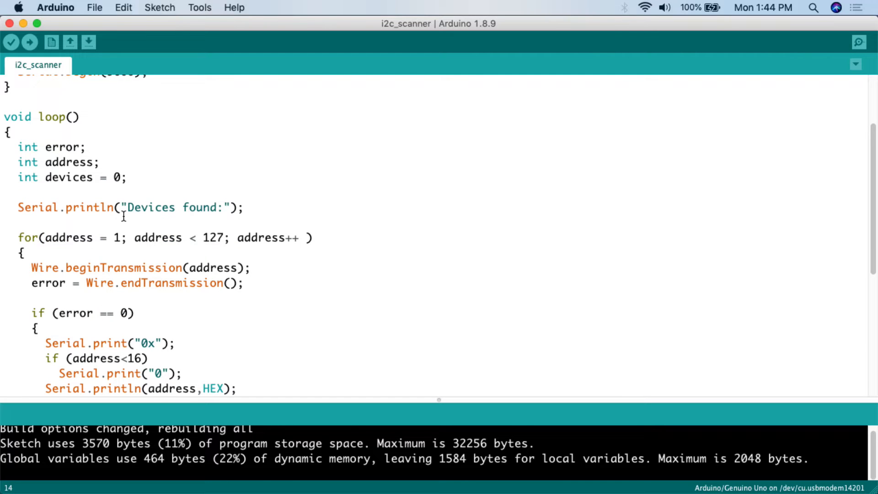
{"action": "double_click", "coordinate": [32, 208]}
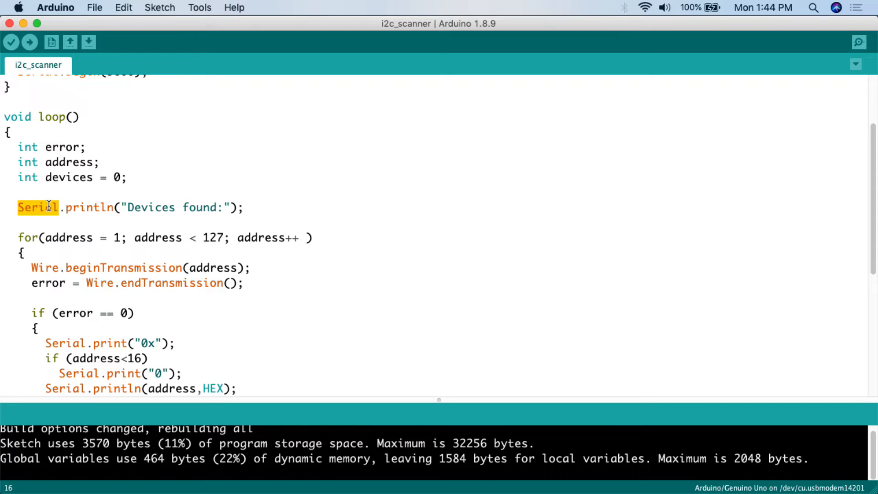
{"action": "double_click", "coordinate": [89, 207]}
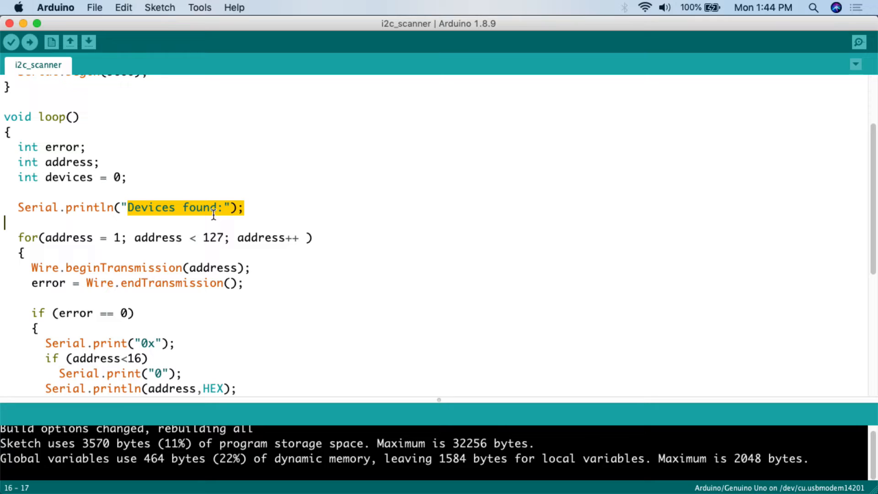
{"action": "mouse_move", "coordinate": [222, 216]}
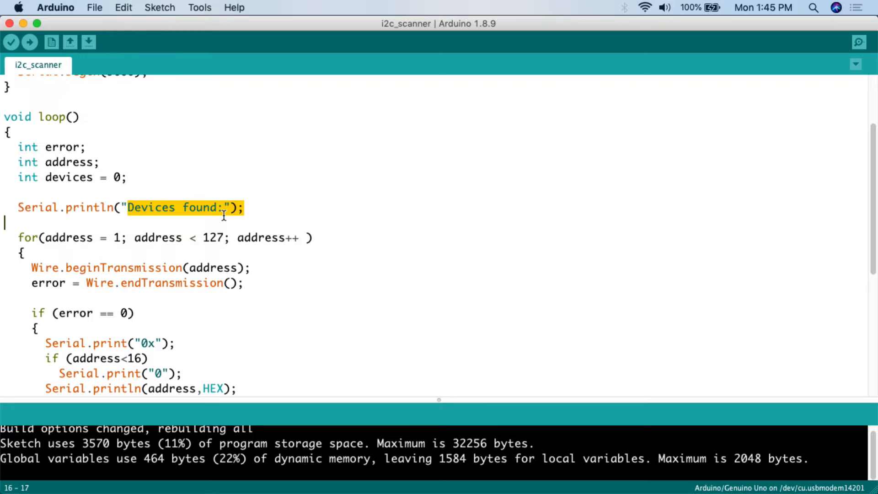
Point out the scan loop bounds: addresses from 1 up to 127.
{"action": "scroll", "scroll_direction": "down", "scroll_amount": 3}
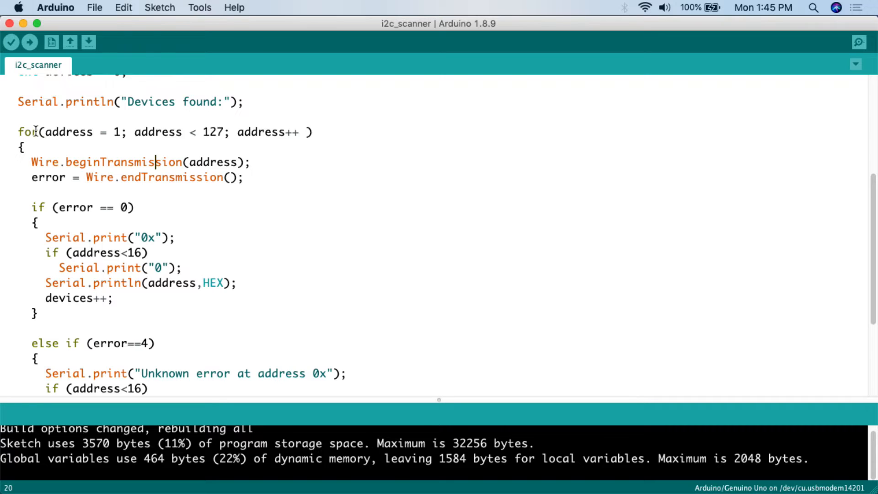
{"action": "double_click", "coordinate": [117, 132]}
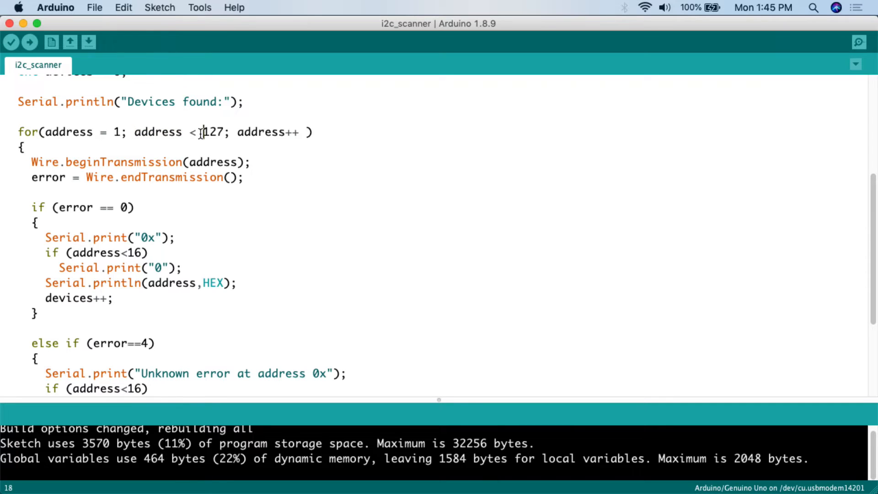
{"action": "double_click", "coordinate": [213, 132]}
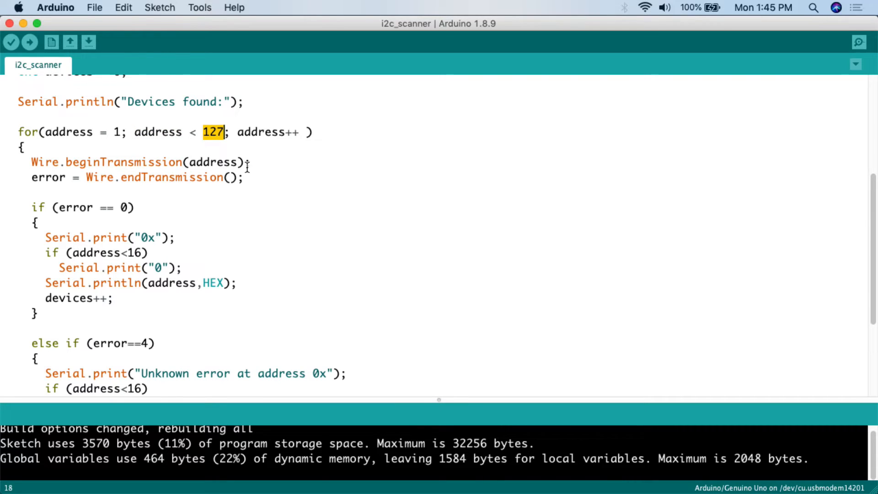
{"action": "mouse_move", "coordinate": [240, 135]}
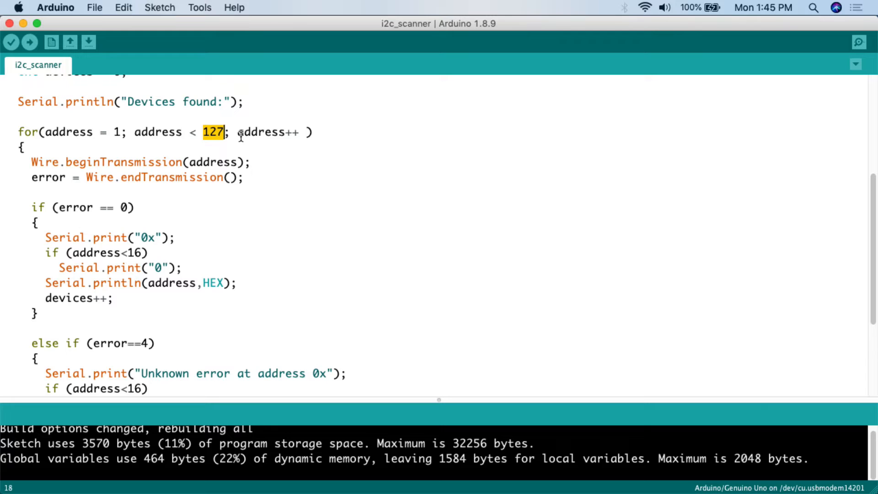
{"action": "double_click", "coordinate": [261, 132]}
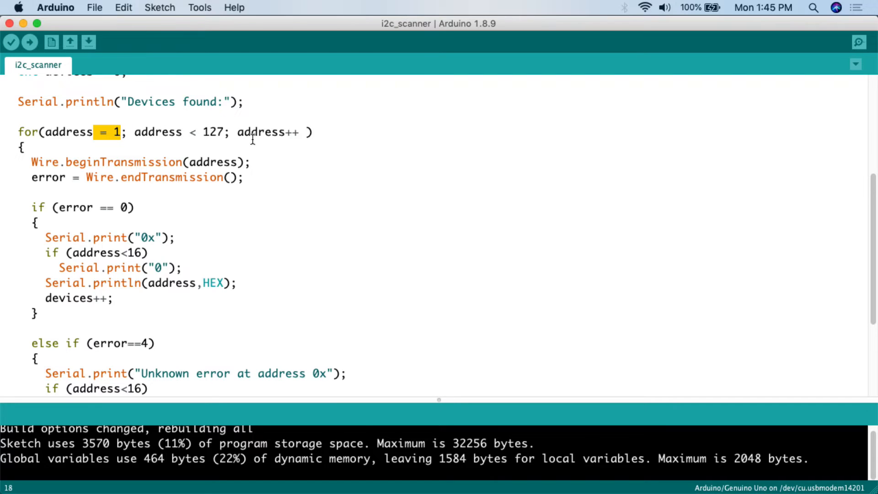
{"action": "mouse_move", "coordinate": [101, 157]}
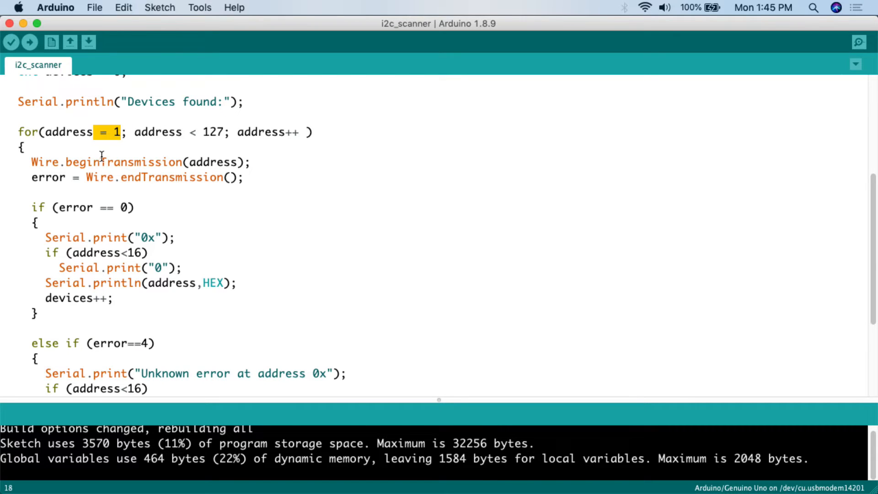
{"action": "mouse_move", "coordinate": [226, 214]}
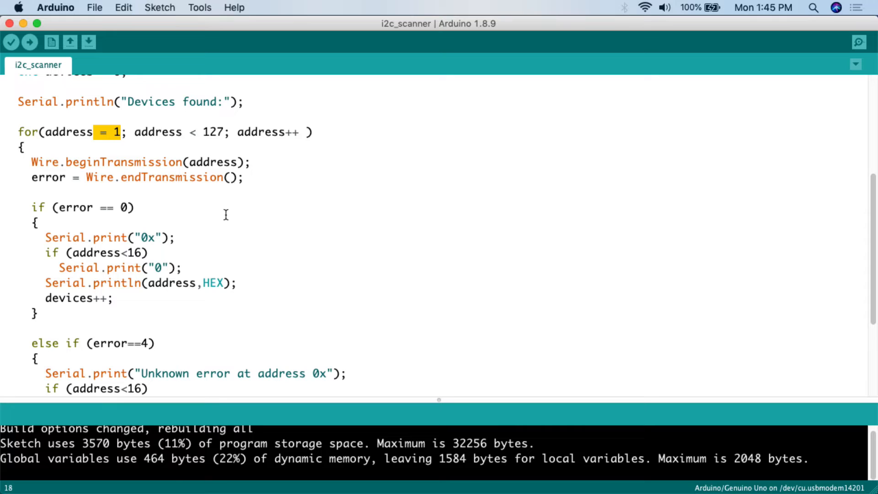
{"action": "mouse_move", "coordinate": [209, 148]}
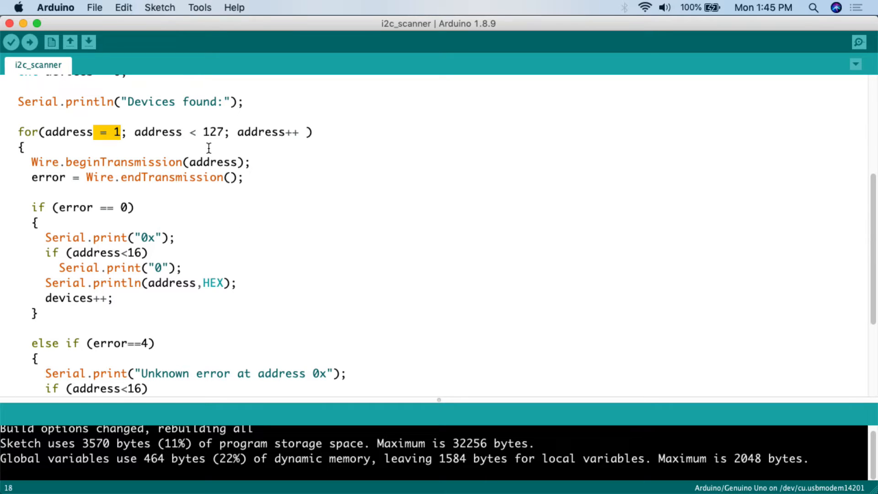
{"action": "mouse_move", "coordinate": [197, 132]}
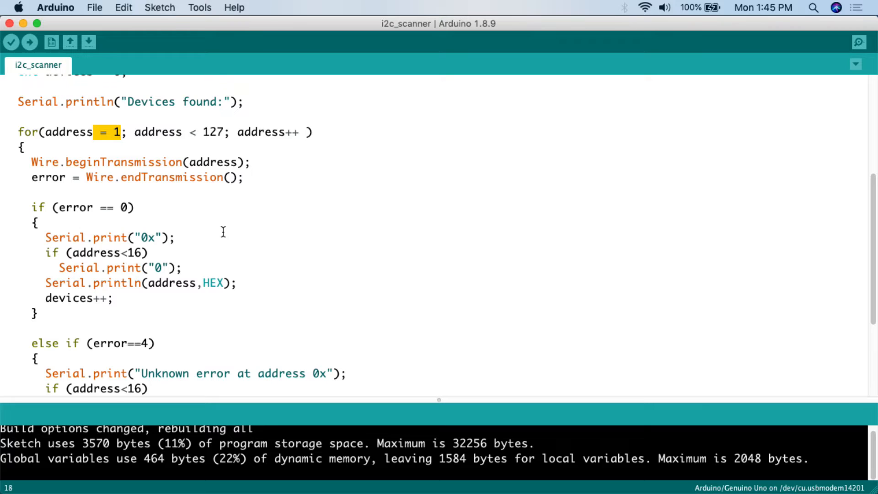
Point out beginTransmission(address) and the error returned by Wire.endTransmission.
{"action": "left_click", "coordinate": [62, 162]}
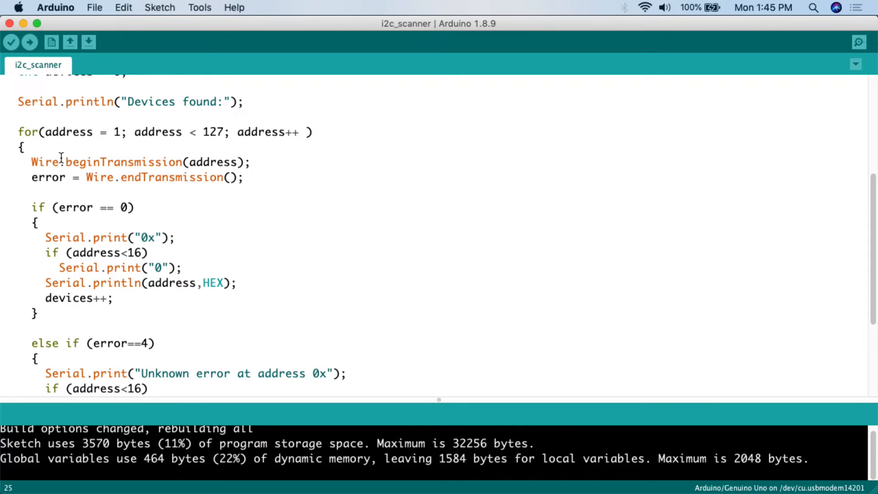
{"action": "double_click", "coordinate": [122, 162]}
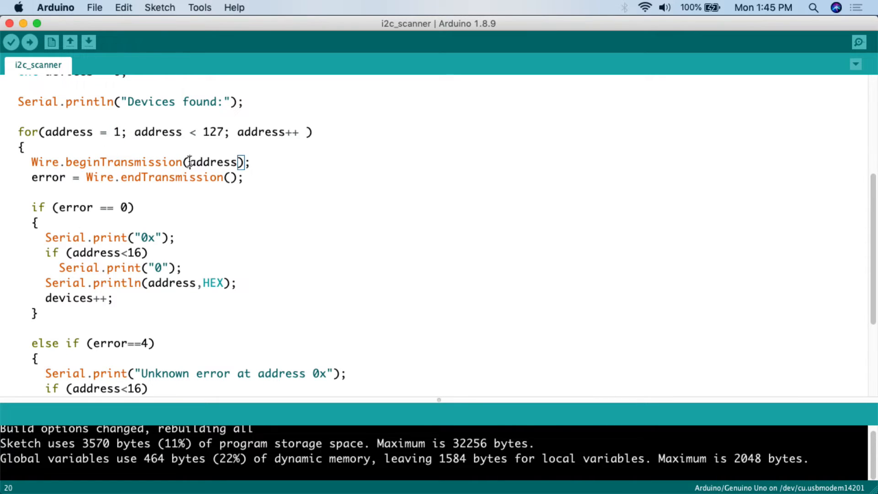
{"action": "double_click", "coordinate": [212, 162]}
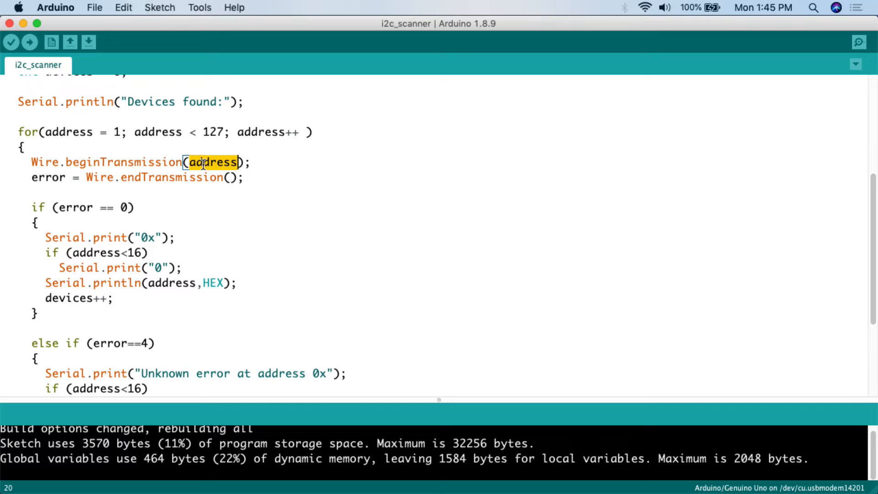
{"action": "mouse_move", "coordinate": [217, 192]}
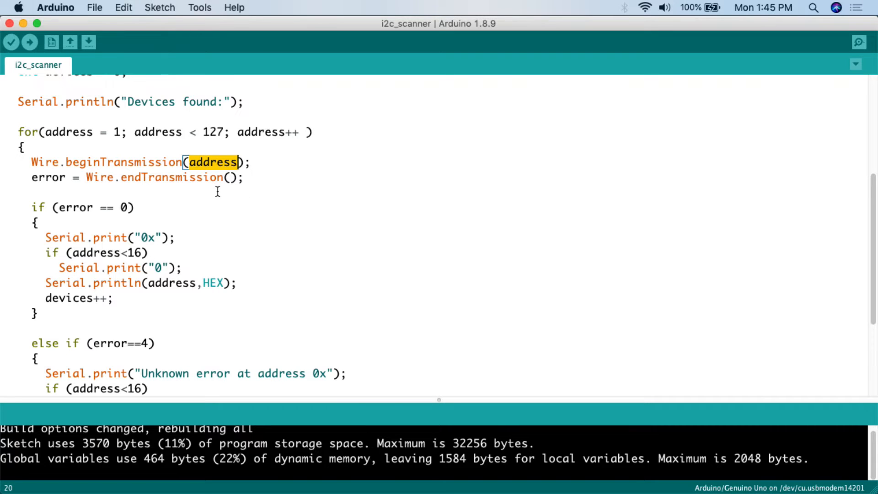
{"action": "double_click", "coordinate": [48, 177]}
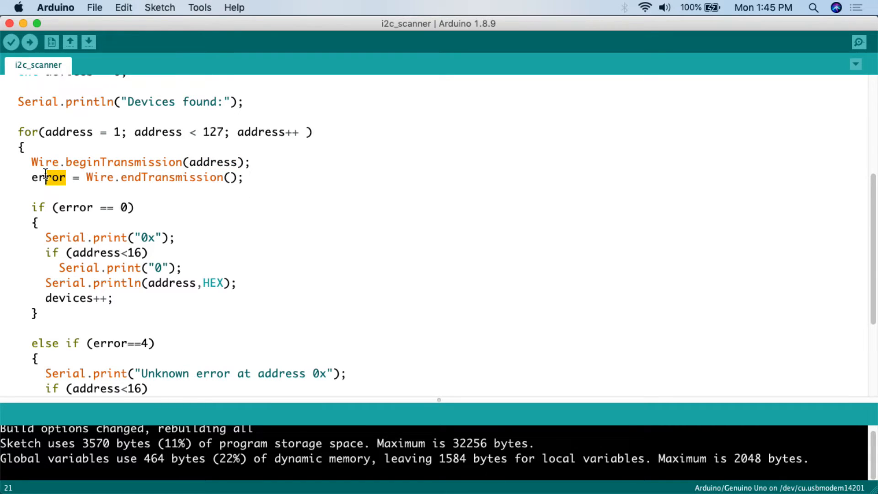
{"action": "left_click", "coordinate": [90, 177]}
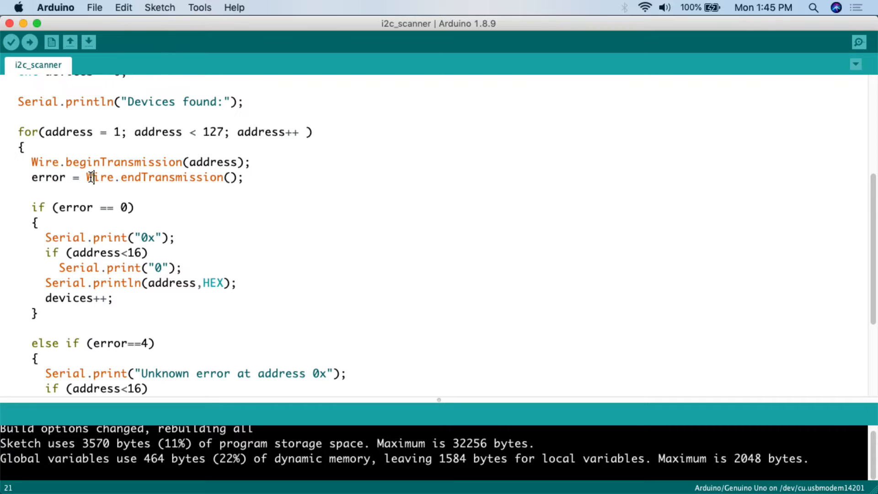
{"action": "double_click", "coordinate": [157, 177]}
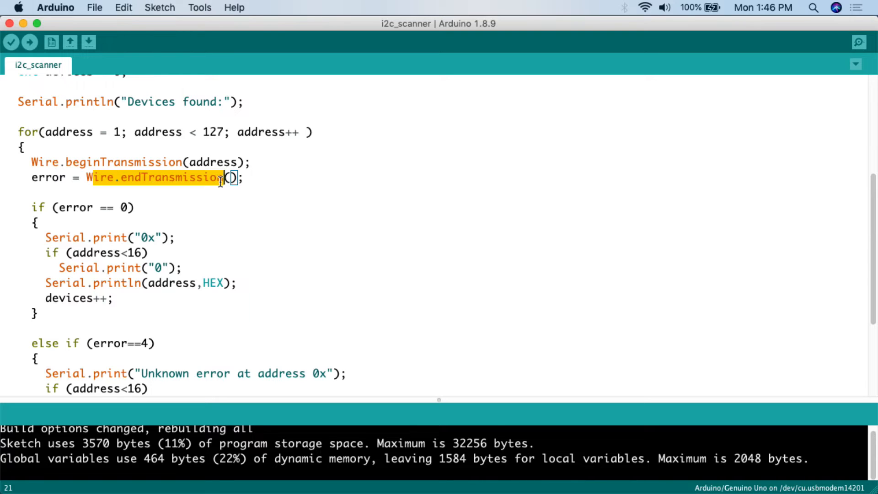
{"action": "mouse_move", "coordinate": [81, 204]}
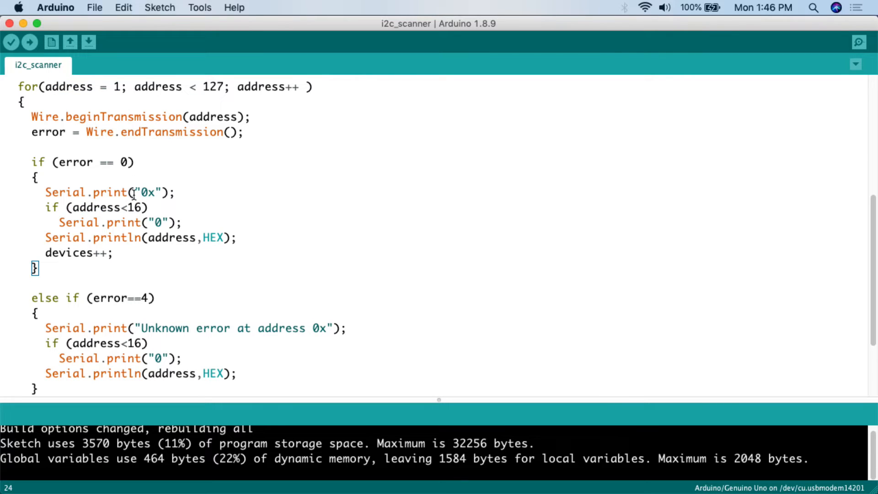
Emphasize printing the found address in HEX and incrementing the device counter.
{"action": "double_click", "coordinate": [148, 192]}
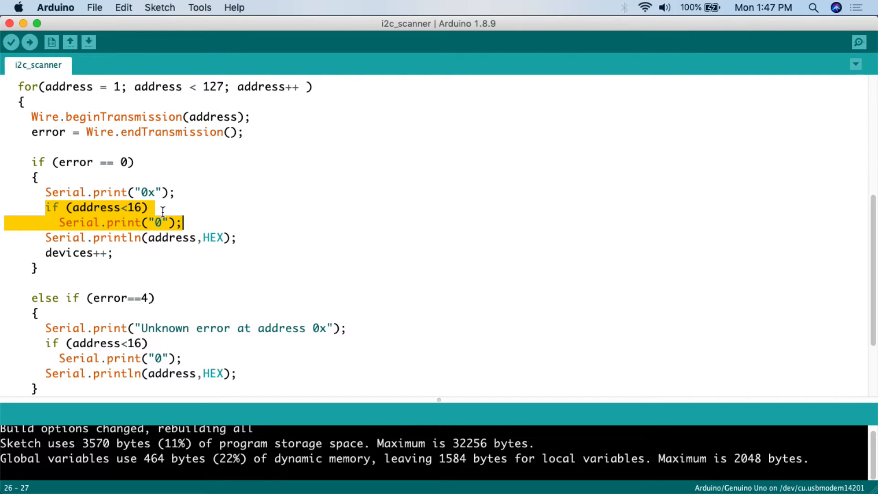
{"action": "left_click", "coordinate": [154, 207]}
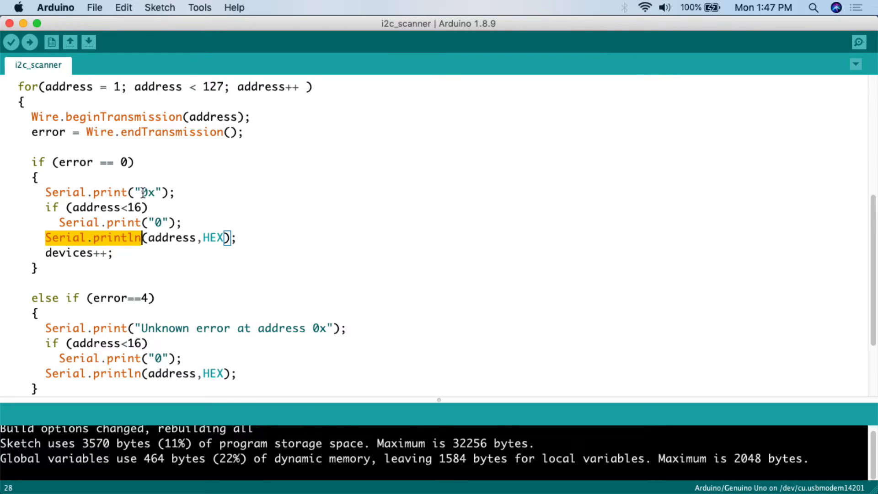
{"action": "mouse_move", "coordinate": [146, 238]}
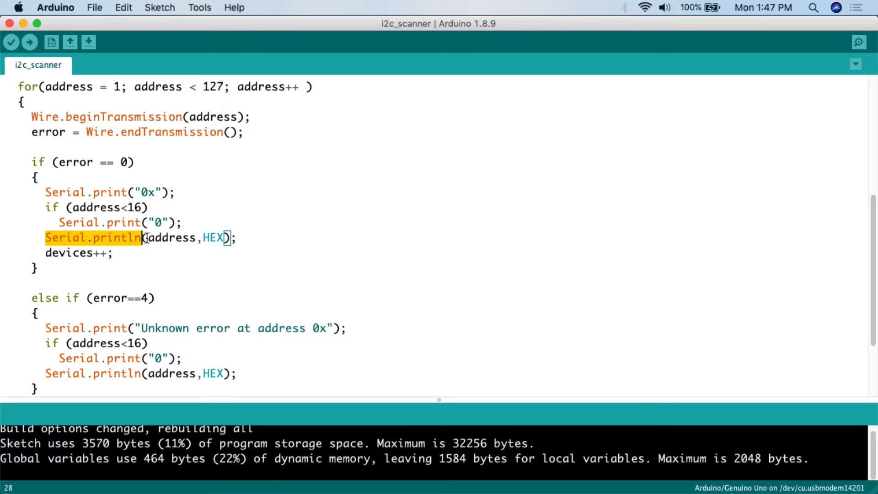
{"action": "mouse_move", "coordinate": [146, 243]}
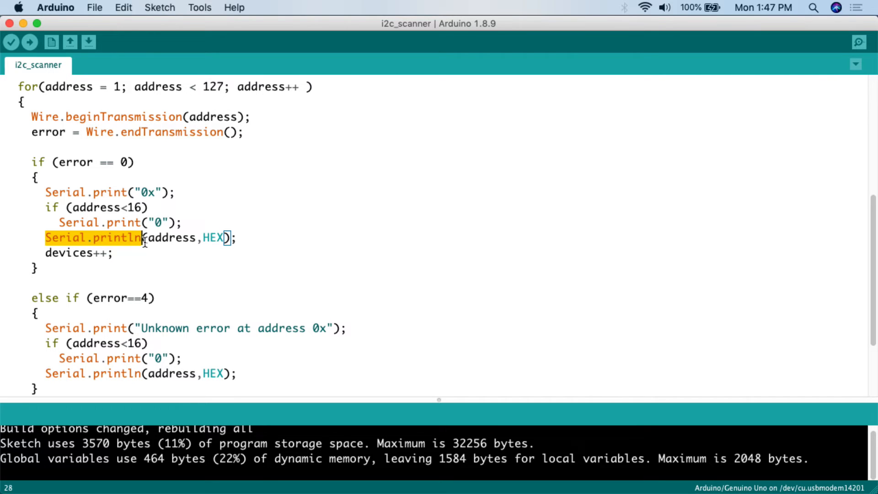
{"action": "left_click", "coordinate": [146, 237]}
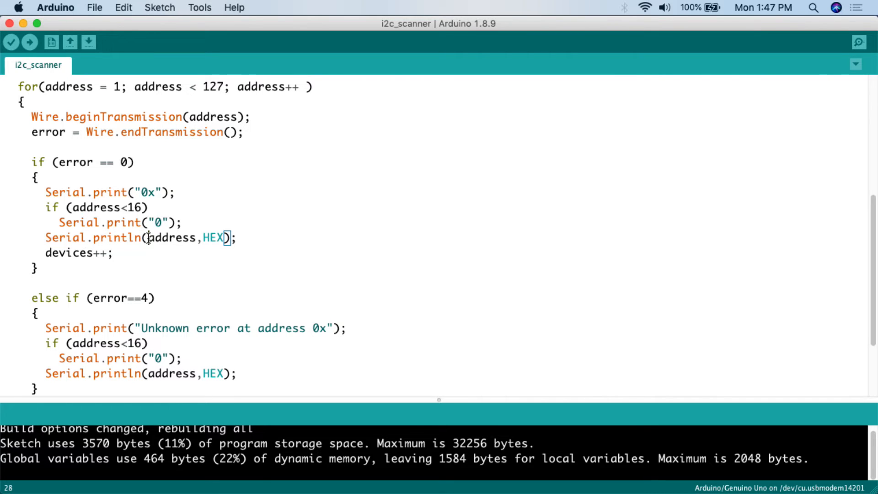
{"action": "double_click", "coordinate": [171, 238]}
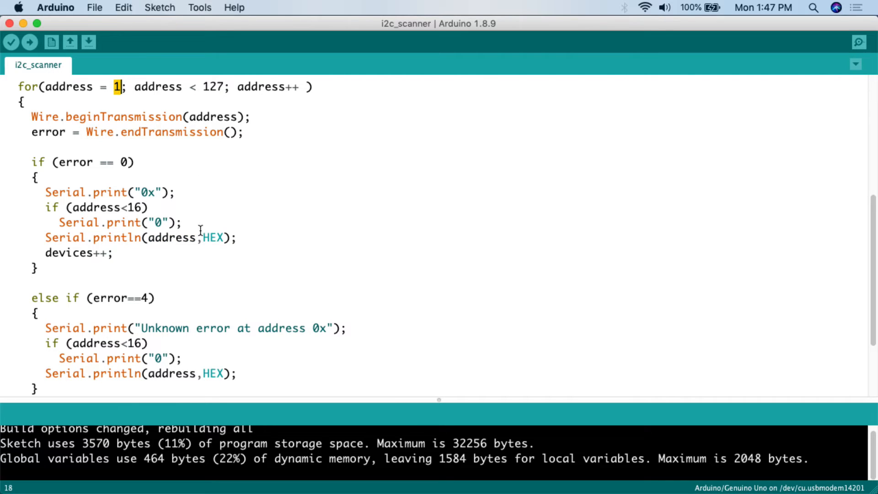
{"action": "double_click", "coordinate": [212, 237]}
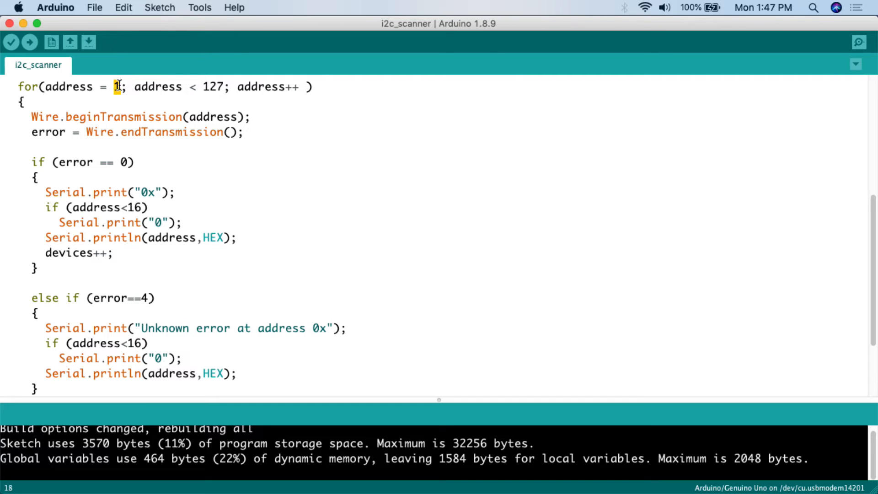
{"action": "double_click", "coordinate": [172, 237]}
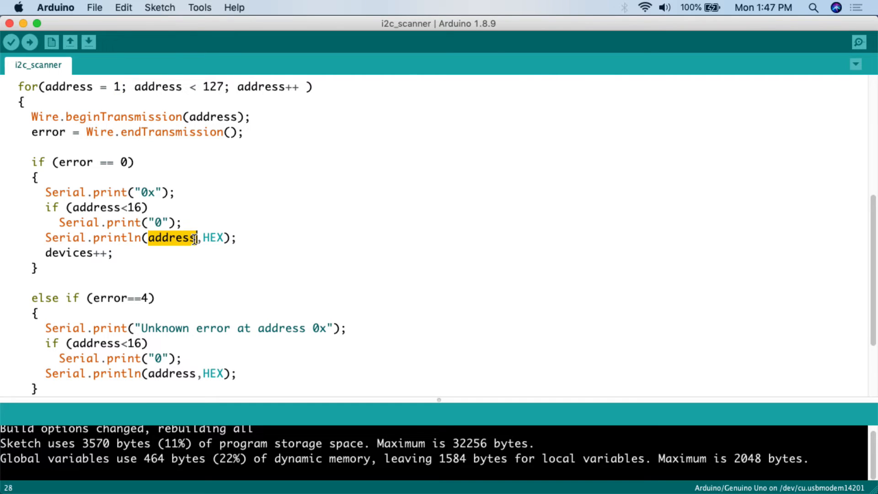
{"action": "double_click", "coordinate": [212, 238]}
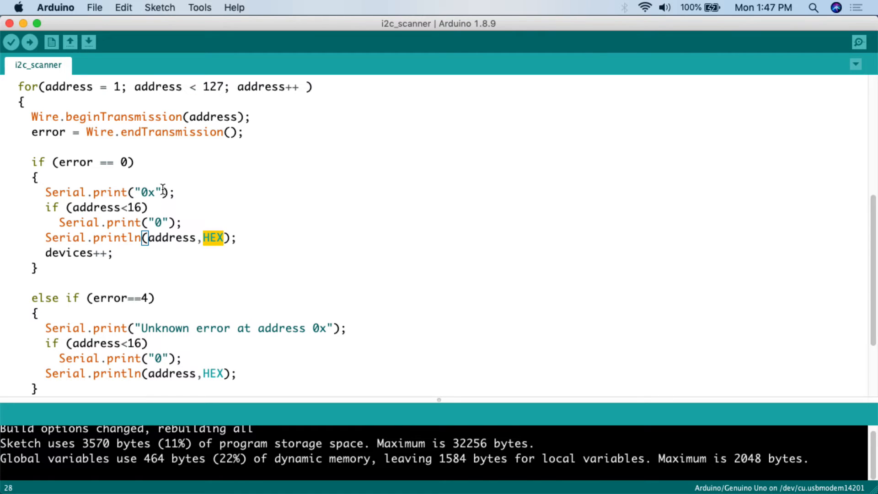
{"action": "mouse_move", "coordinate": [267, 228]}
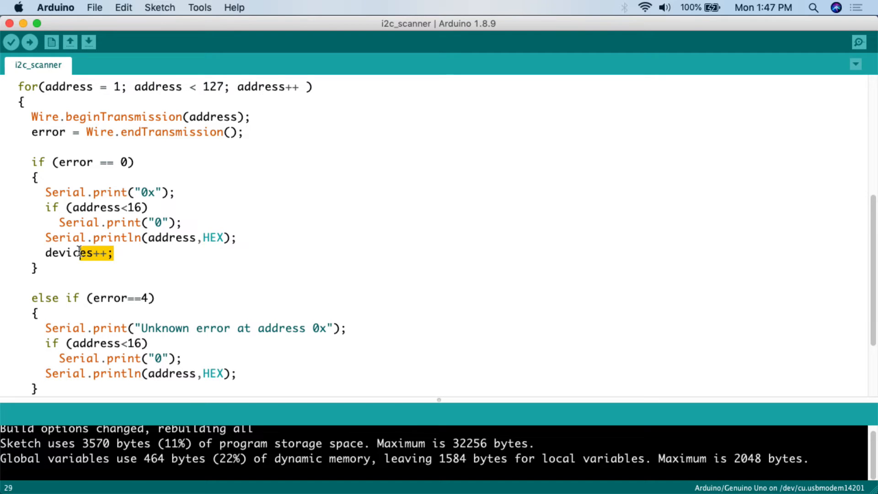
{"action": "double_click", "coordinate": [68, 253]}
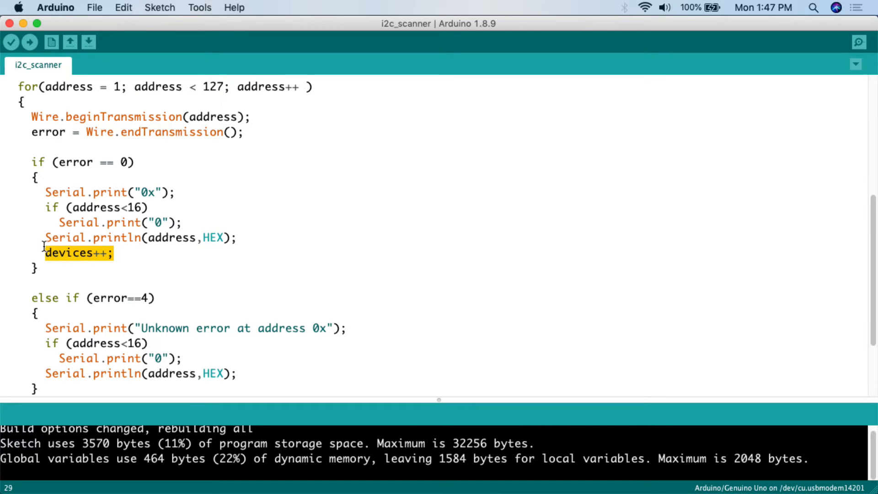
Emphasize the address printed for unknown errors and the counter increment, then review the sketch.
{"action": "scroll", "scroll_direction": "up", "scroll_amount": 3}
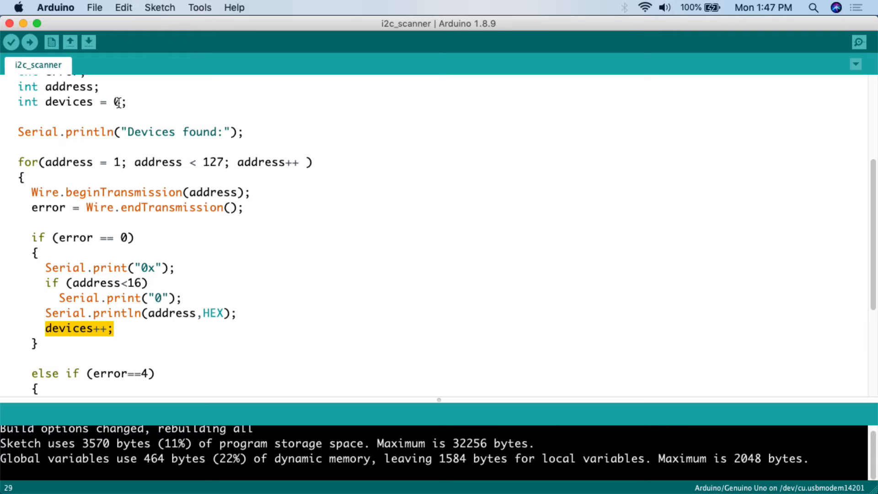
{"action": "scroll", "scroll_direction": "down", "scroll_amount": 3}
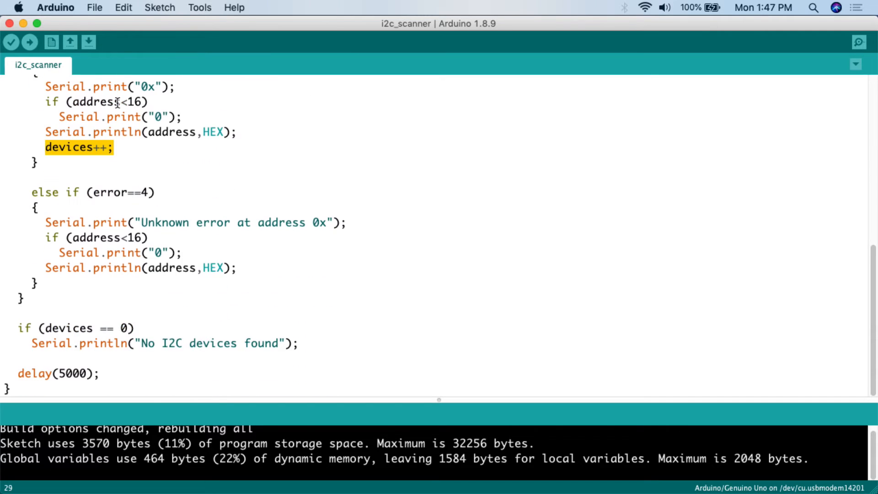
{"action": "double_click", "coordinate": [105, 192]}
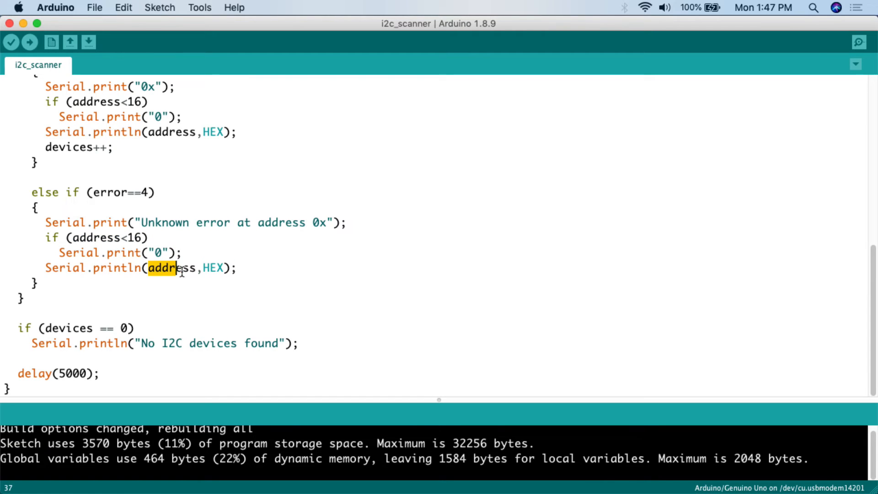
{"action": "double_click", "coordinate": [212, 268]}
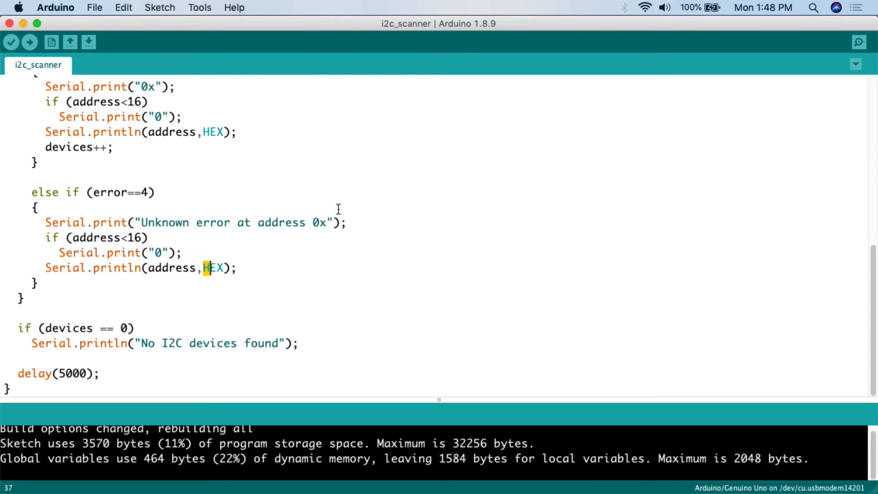
{"action": "mouse_move", "coordinate": [316, 245]}
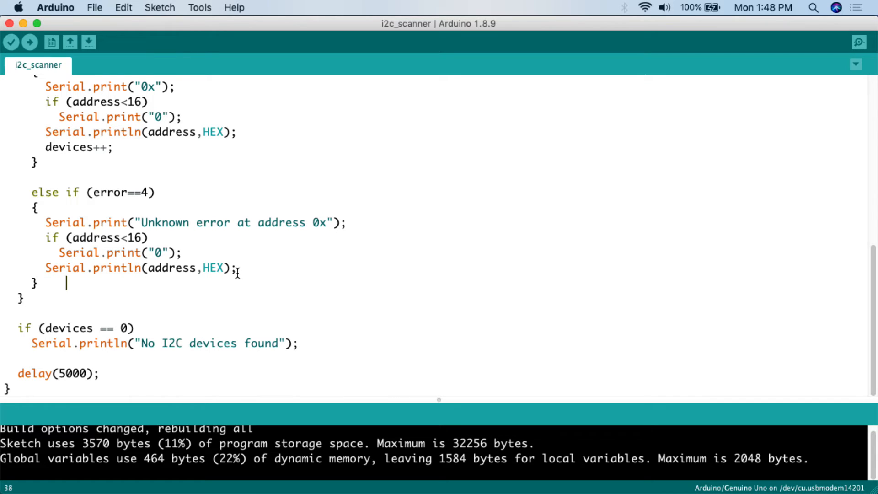
{"action": "mouse_move", "coordinate": [107, 280]}
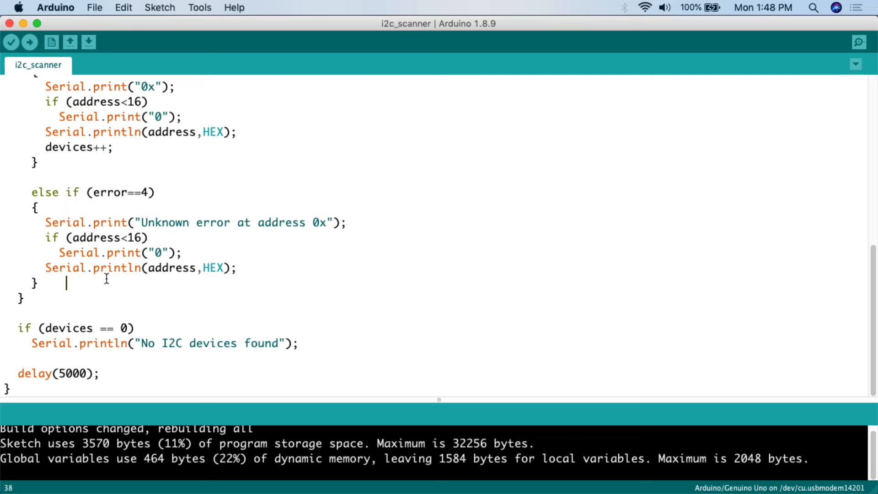
{"action": "double_click", "coordinate": [55, 329]}
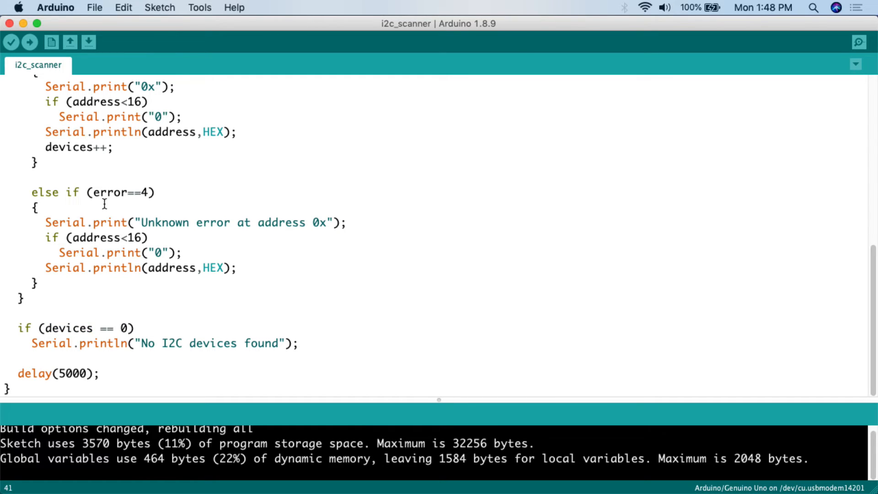
{"action": "double_click", "coordinate": [69, 147]}
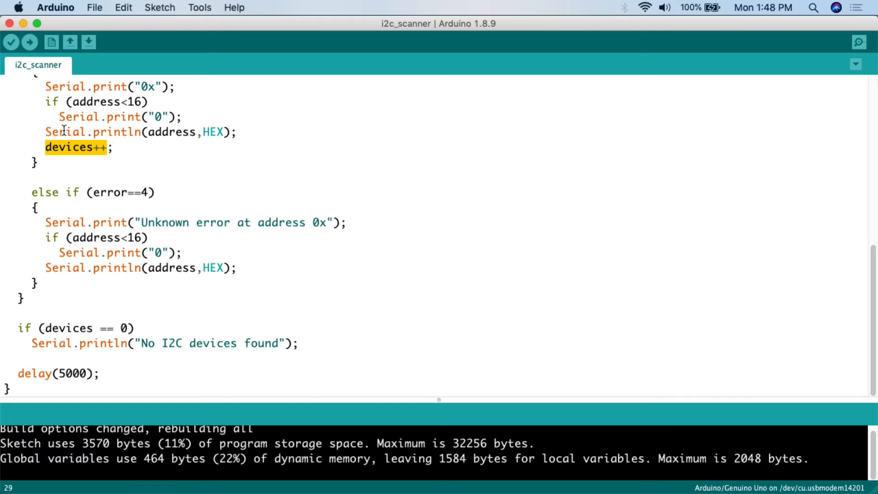
{"action": "mouse_move", "coordinate": [117, 192]}
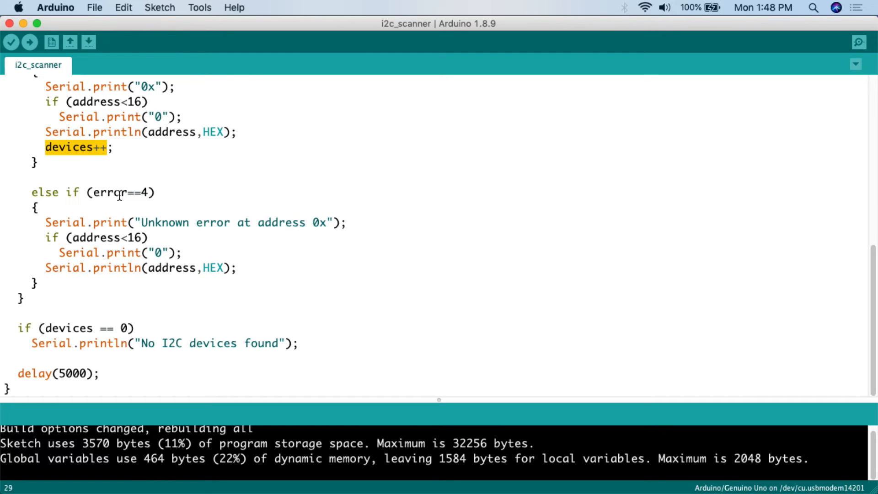
{"action": "scroll", "scroll_direction": "up", "scroll_amount": 3}
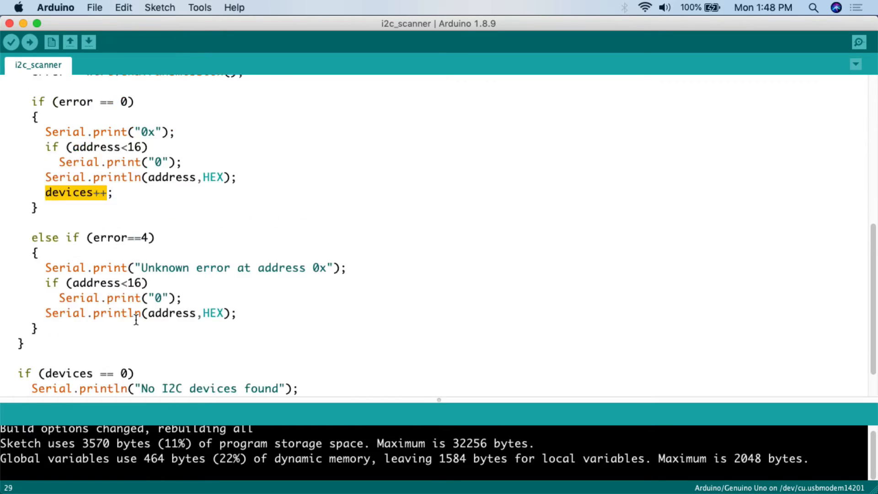
{"action": "scroll", "scroll_direction": "up", "scroll_amount": 3}
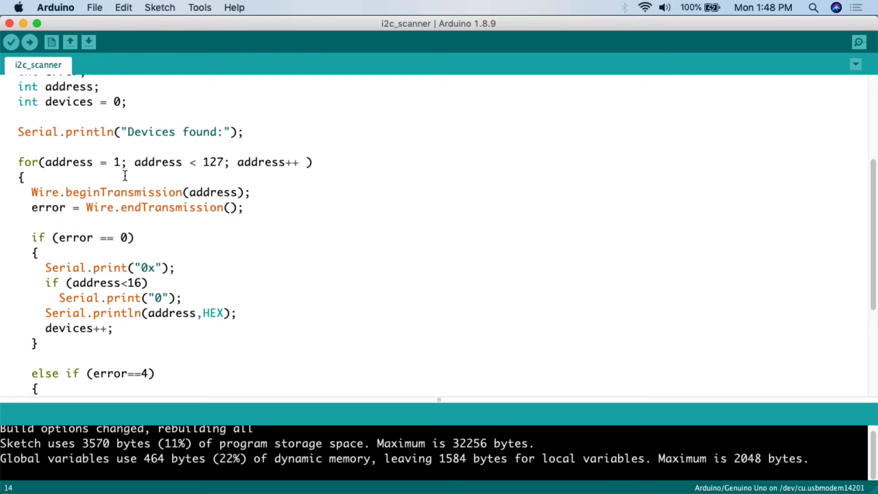
{"action": "scroll", "scroll_direction": "down", "scroll_amount": 3}
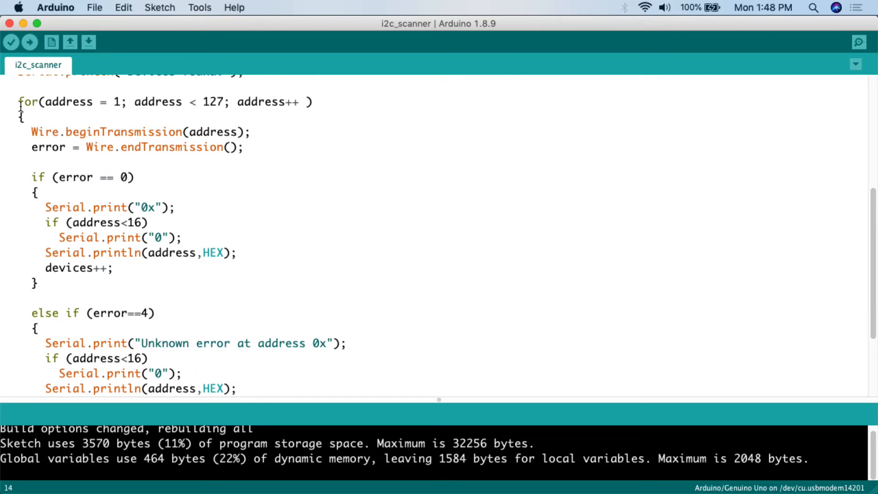
{"action": "scroll", "scroll_direction": "down", "scroll_amount": 3}
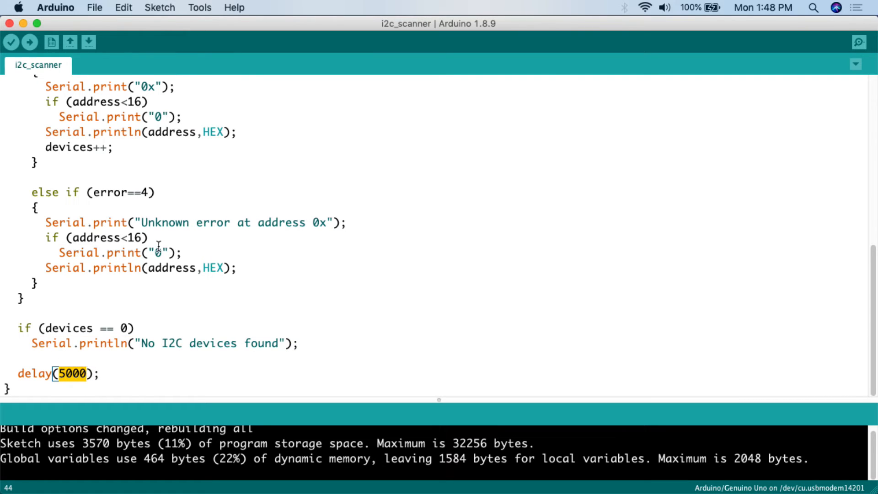
{"action": "mouse_move", "coordinate": [178, 335]}
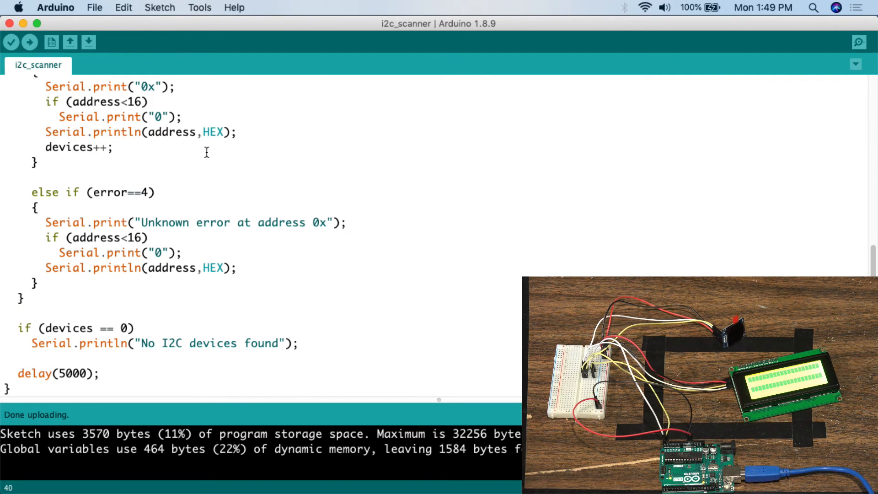
{"action": "left_click", "coordinate": [199, 7]}
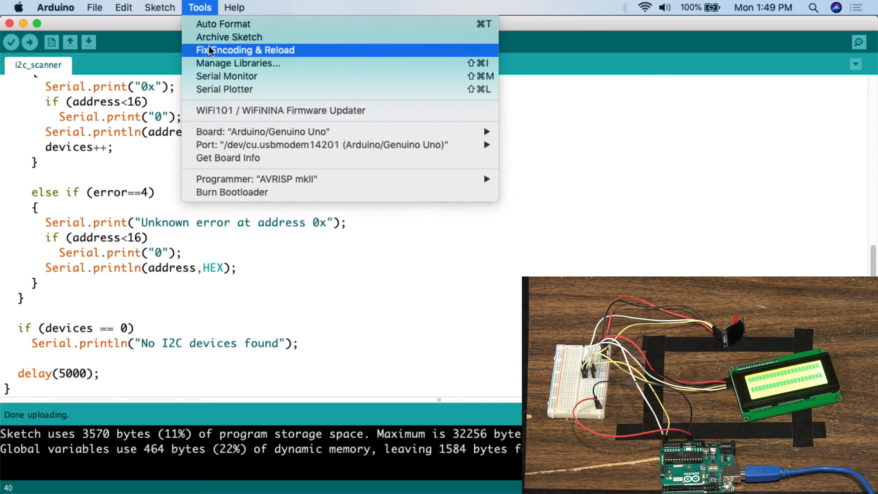
Open the Serial Monitor to read devices found at 0x27 and 0x3C.
{"action": "left_click", "coordinate": [227, 75]}
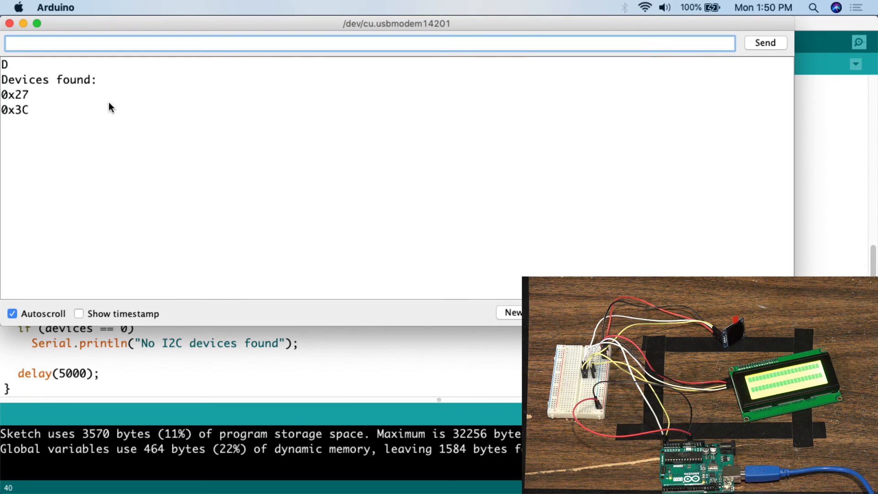
{"action": "mouse_move", "coordinate": [6, 106]}
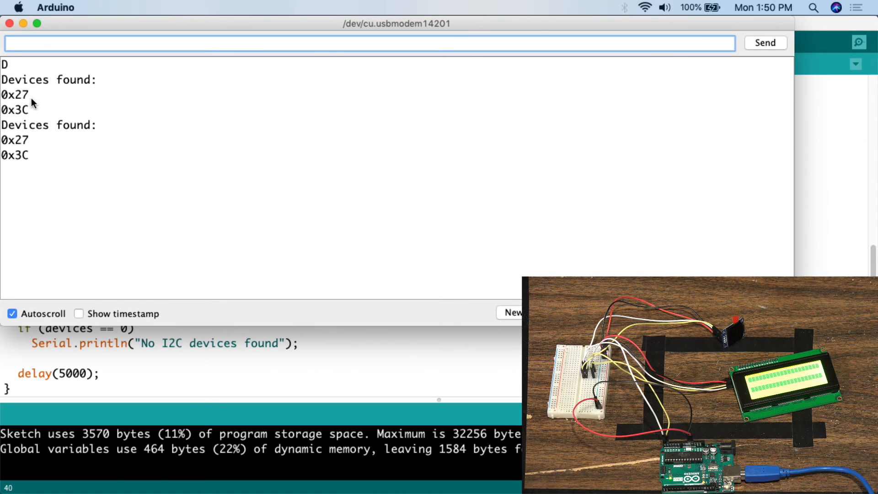
{"action": "mouse_move", "coordinate": [7, 117]}
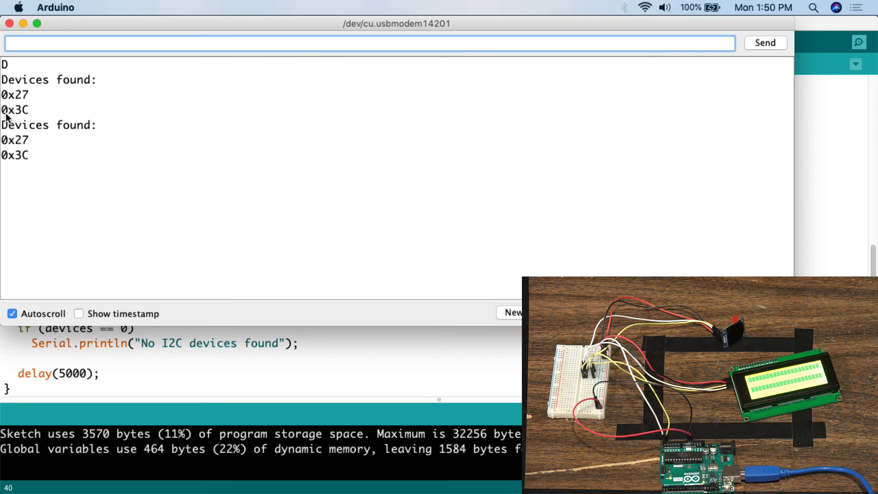